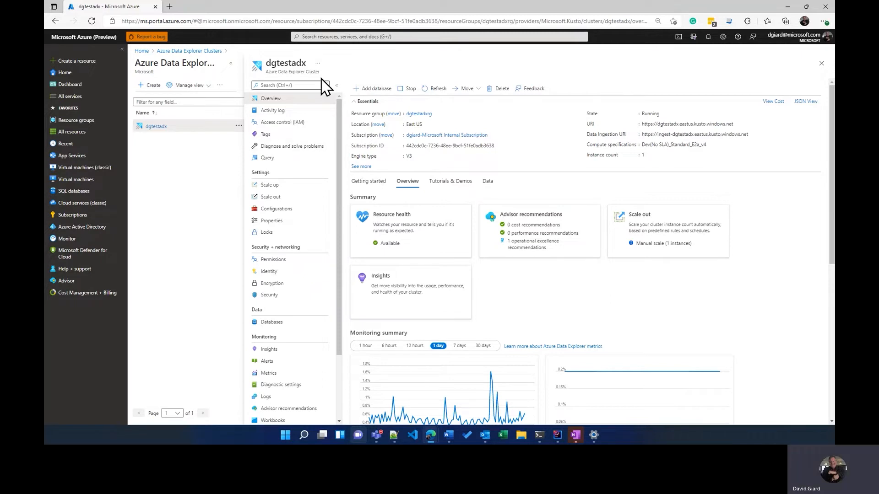
{"action": "mouse_move", "coordinate": [374, 93]}
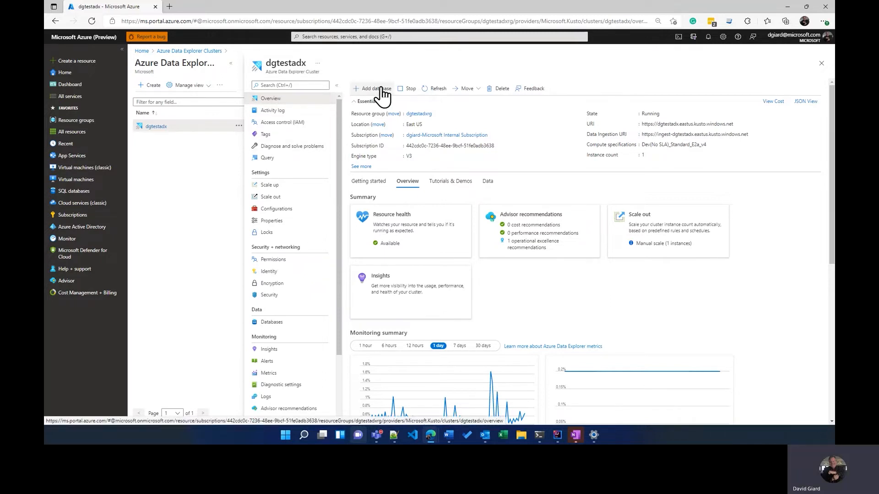
Add a database named gcastdb to dgtestadx, keeping default retention and cache periods.
{"action": "left_click", "coordinate": [372, 89]}
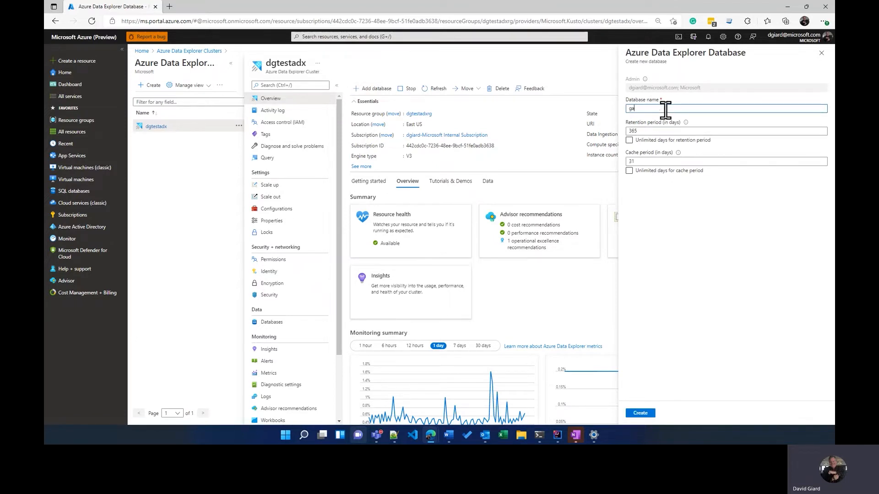
{"action": "type", "text": "castdb"}
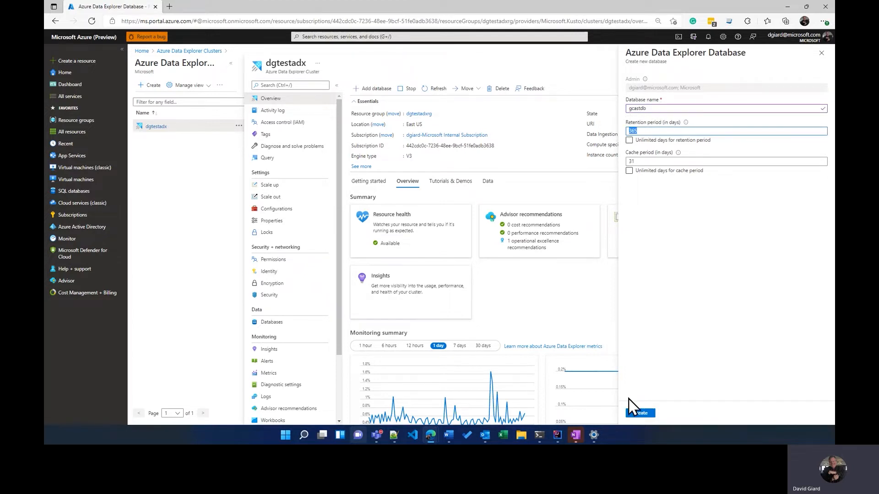
{"action": "left_click", "coordinate": [639, 413]}
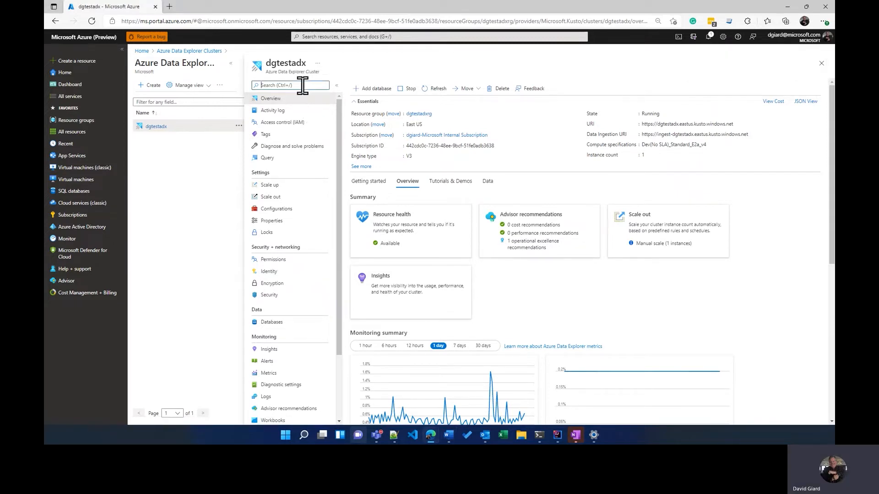
Confirm gcastdb is listed under the cluster's Databases, then bring up the Query editor.
{"action": "type", "text": "datab"}
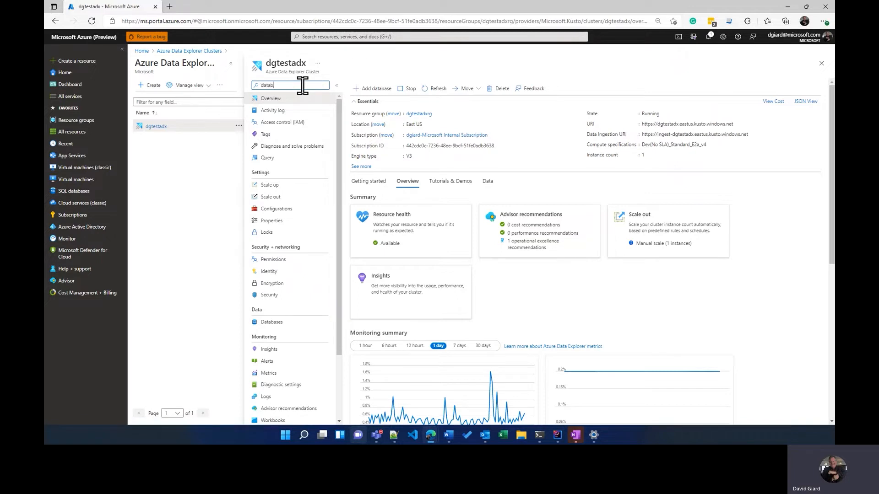
{"action": "left_click", "coordinate": [271, 322]}
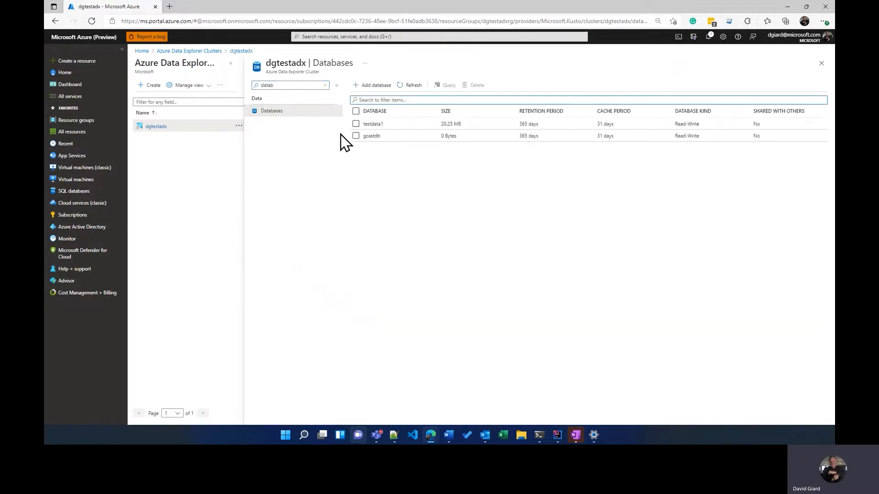
{"action": "left_click", "coordinate": [371, 135]}
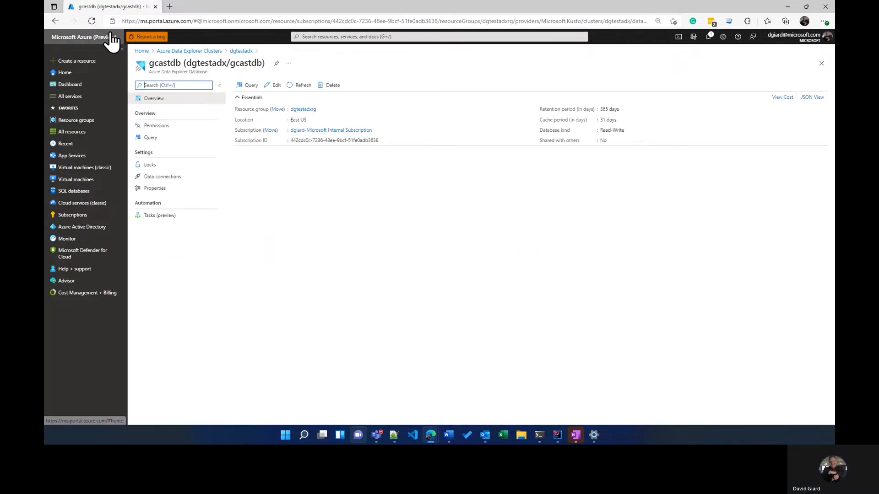
{"action": "left_click", "coordinate": [241, 50]}
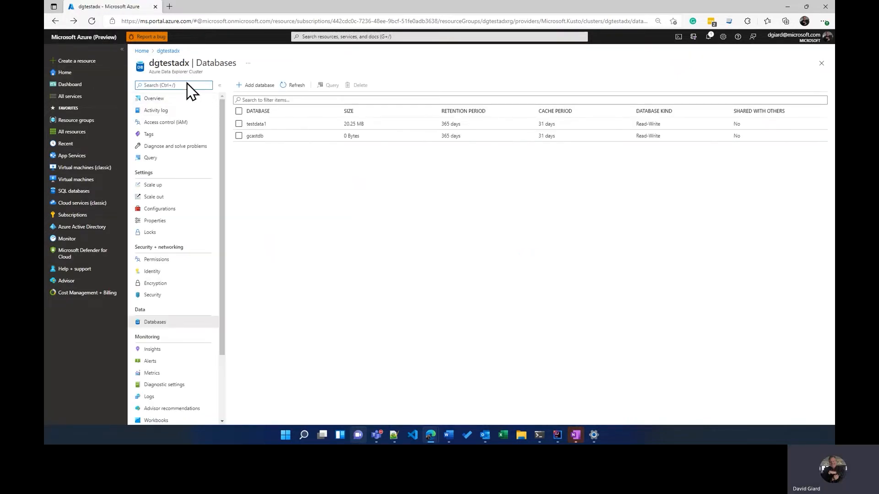
{"action": "left_click", "coordinate": [150, 157]}
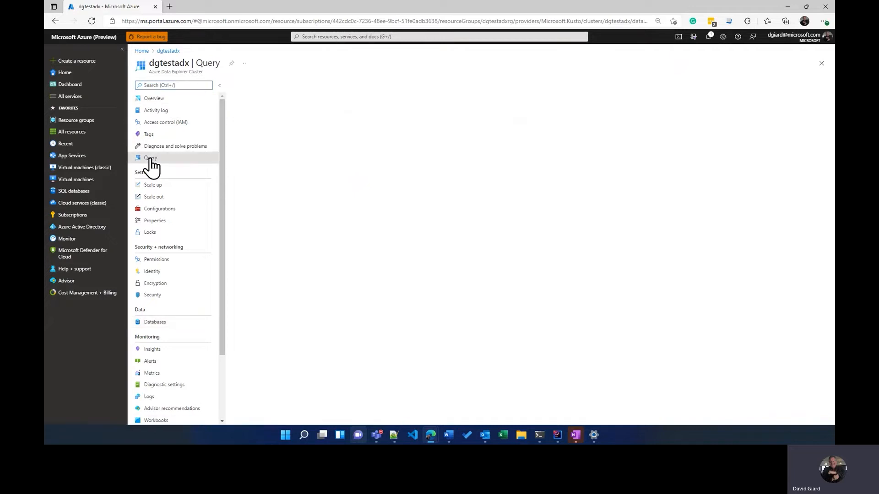
{"action": "left_click", "coordinate": [150, 157]}
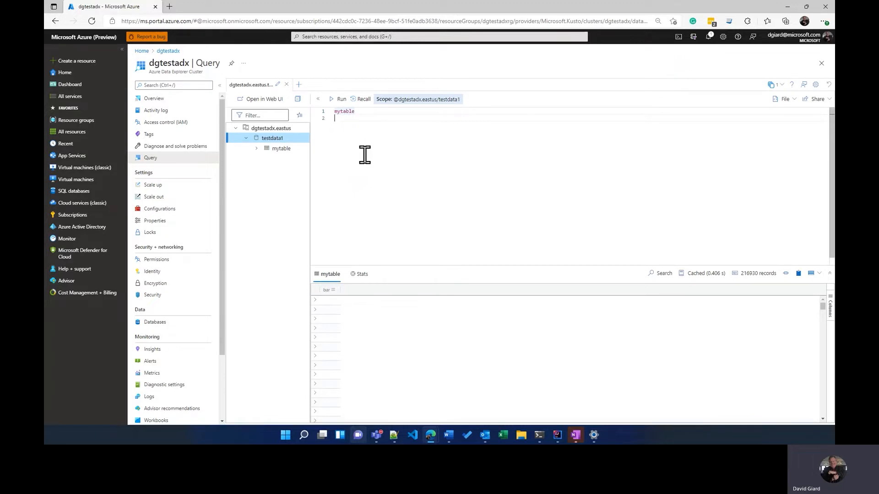
{"action": "mouse_move", "coordinate": [381, 135]}
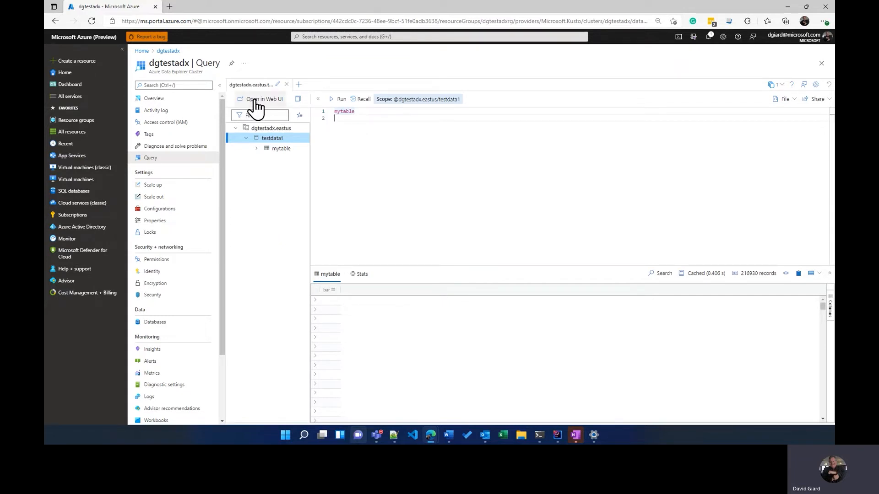
In the Data Explorer web UI, start a new query scoped to a refreshed gcastdb.
{"action": "left_click", "coordinate": [264, 99]}
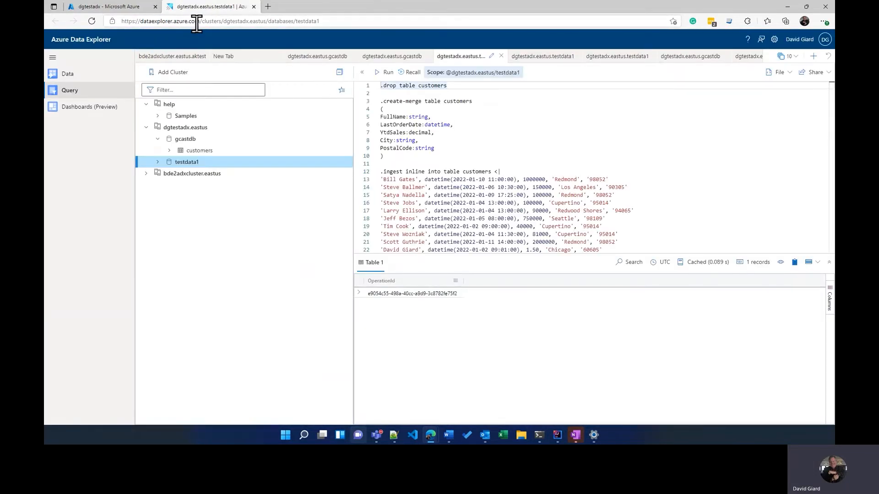
{"action": "mouse_move", "coordinate": [668, 92]}
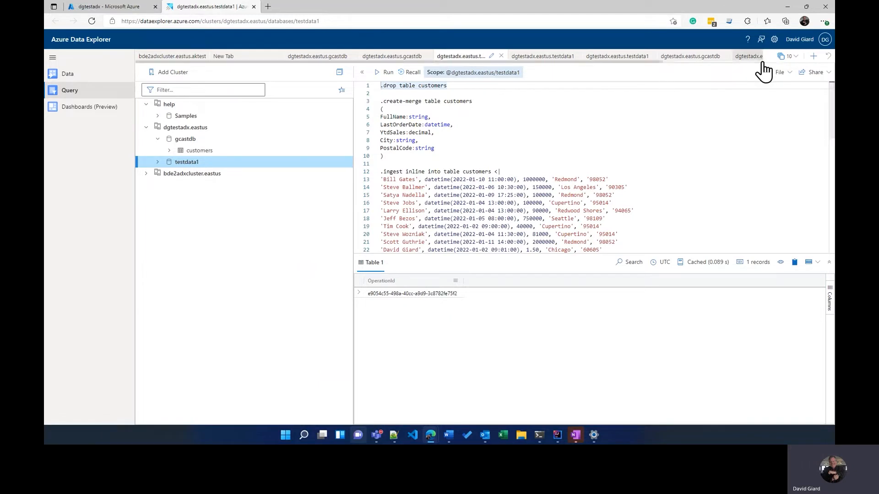
{"action": "mouse_move", "coordinate": [794, 75]}
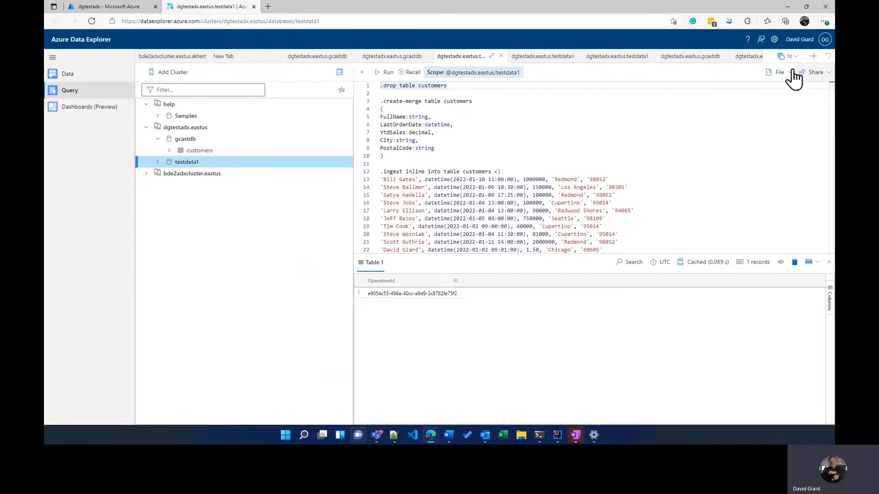
{"action": "left_click", "coordinate": [813, 56]}
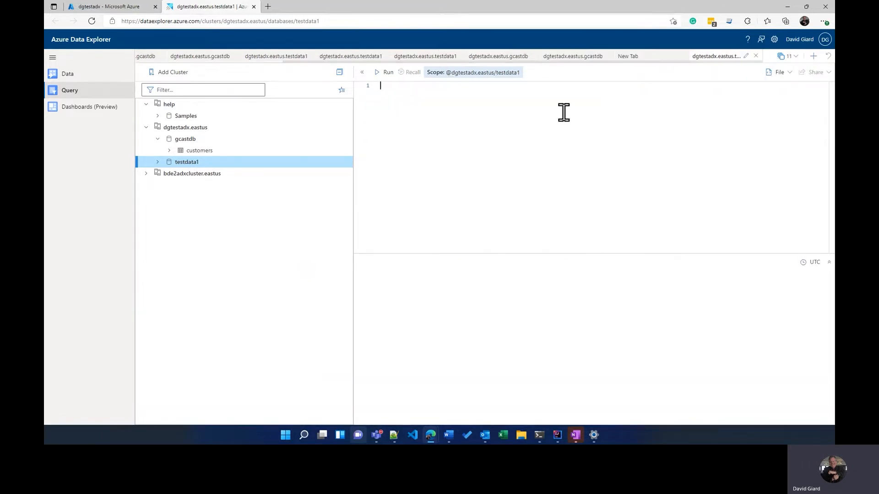
{"action": "mouse_move", "coordinate": [292, 145]}
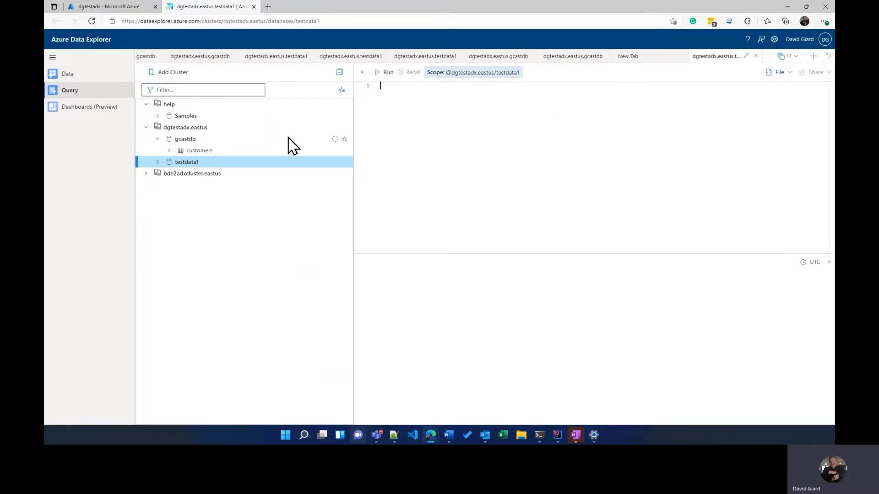
{"action": "left_click", "coordinate": [185, 139]}
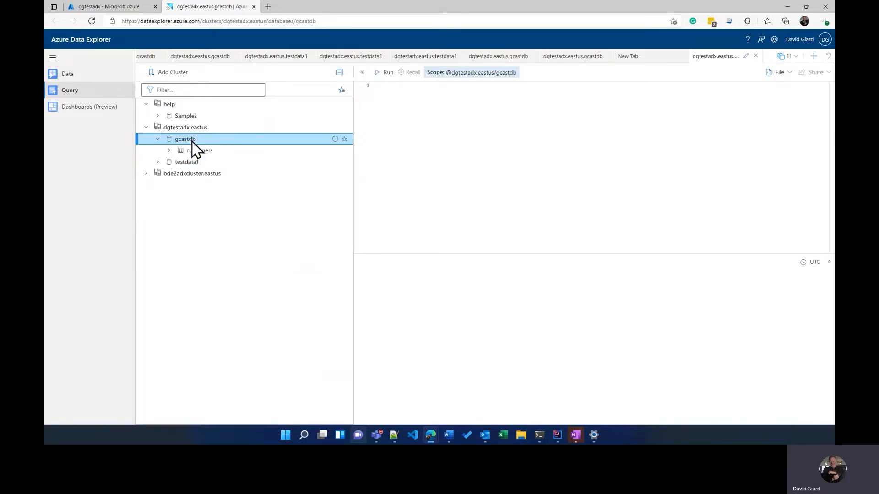
{"action": "mouse_move", "coordinate": [274, 133]}
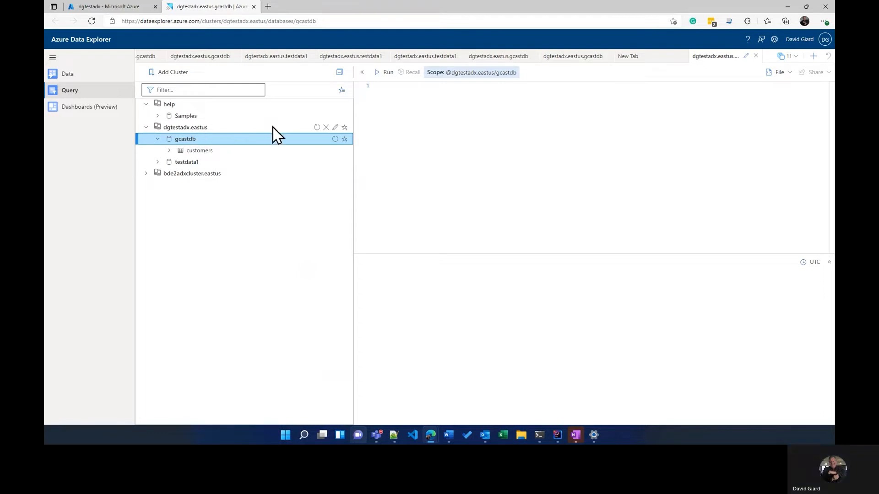
{"action": "mouse_move", "coordinate": [335, 144]}
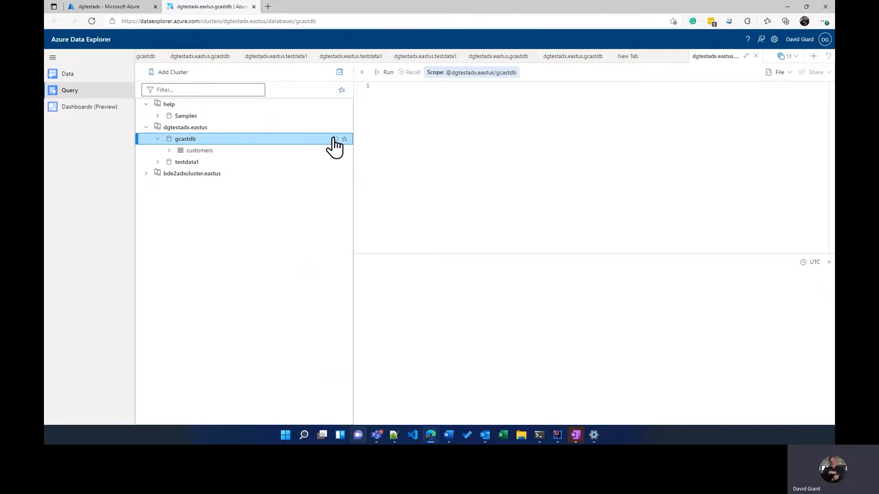
{"action": "left_click", "coordinate": [158, 138]}
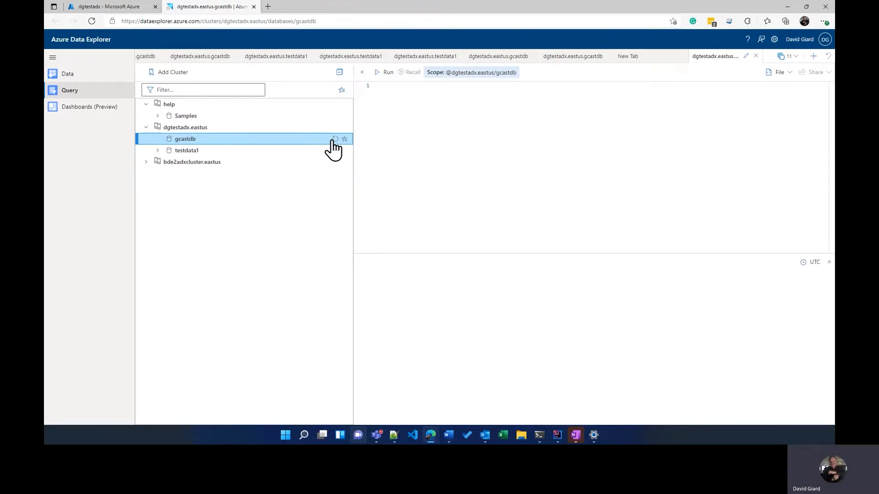
{"action": "mouse_move", "coordinate": [215, 150]}
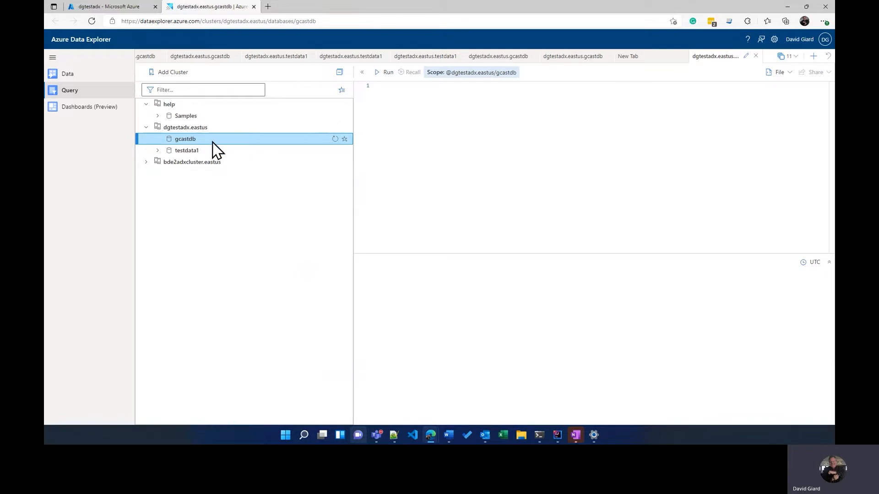
{"action": "left_click", "coordinate": [185, 127]}
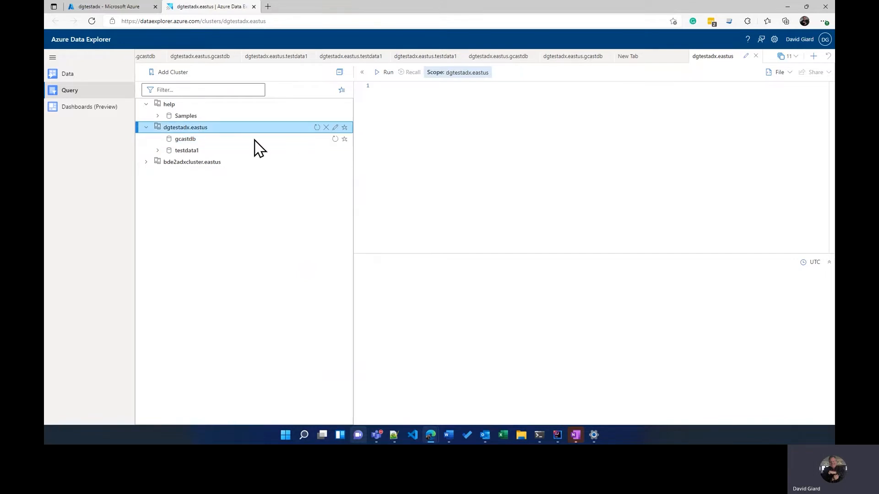
{"action": "left_click", "coordinate": [185, 138]}
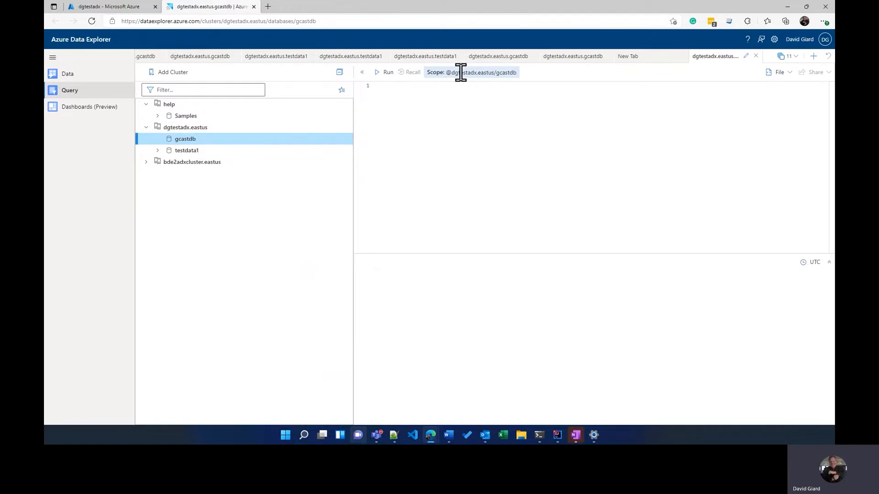
{"action": "mouse_move", "coordinate": [395, 97]}
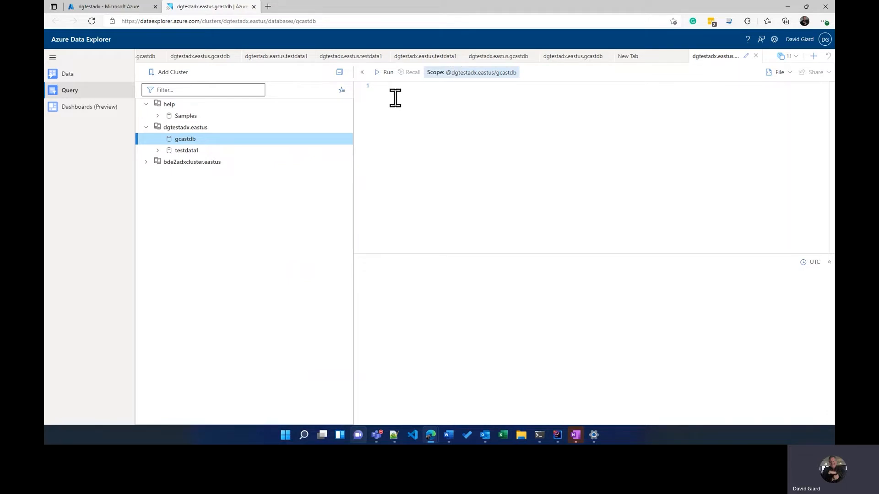
{"action": "mouse_move", "coordinate": [407, 107]}
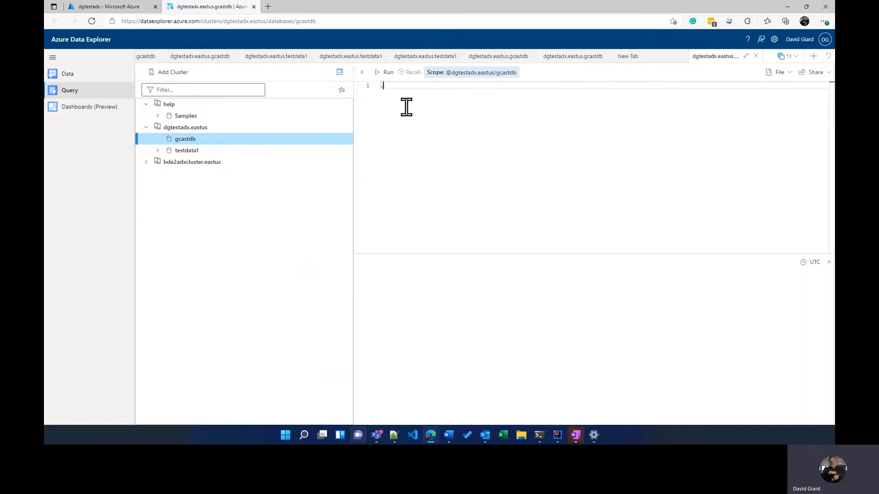
Type the '.create table customers' header with the FullName:string column.
{"action": "type", "text": "create table c"}
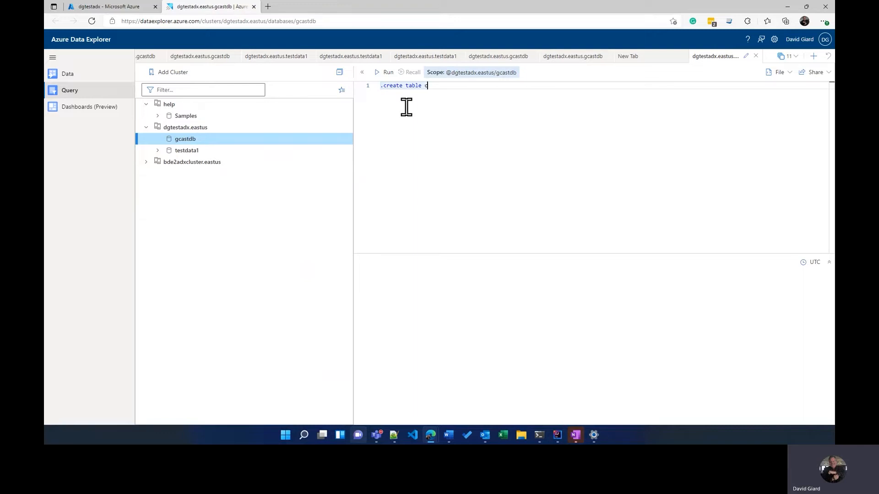
{"action": "type", "text": "ustomers ("}
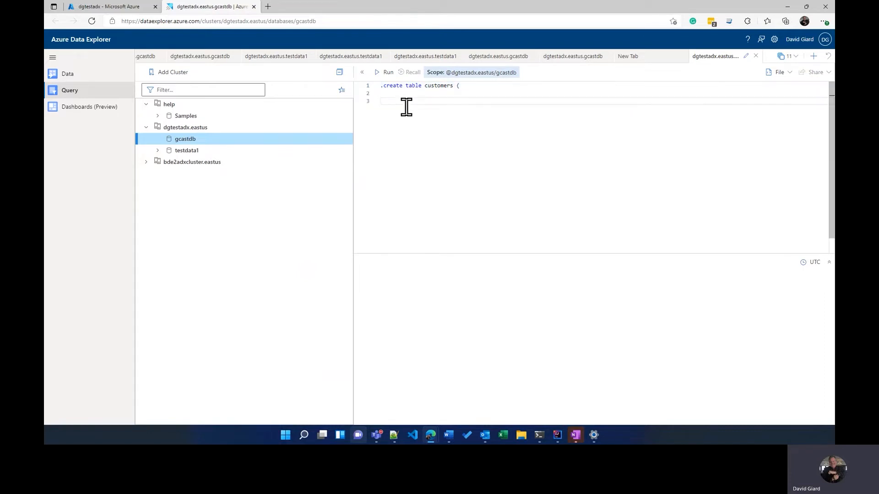
{"action": "type", "text": ")"}
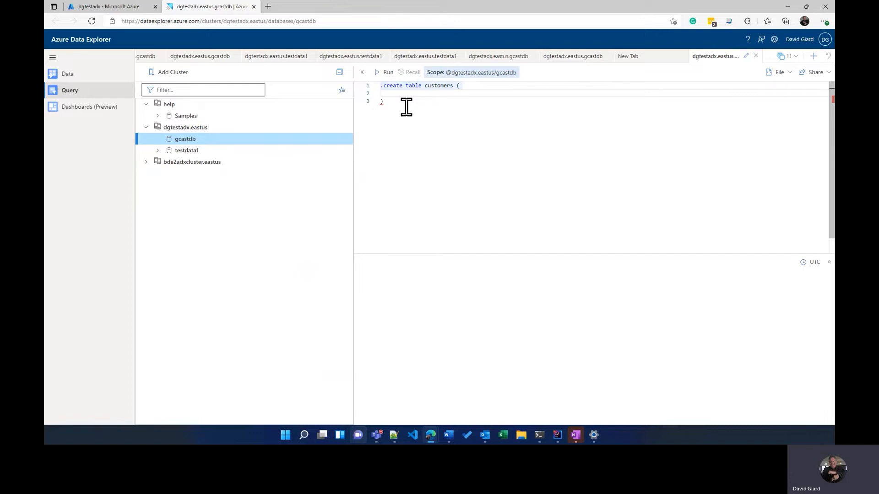
{"action": "left_click", "coordinate": [381, 93]}
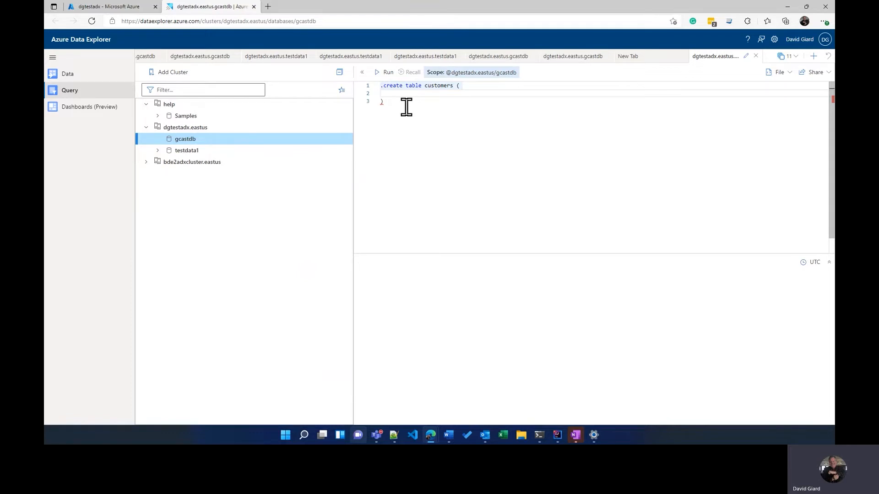
{"action": "left_click", "coordinate": [381, 93]}
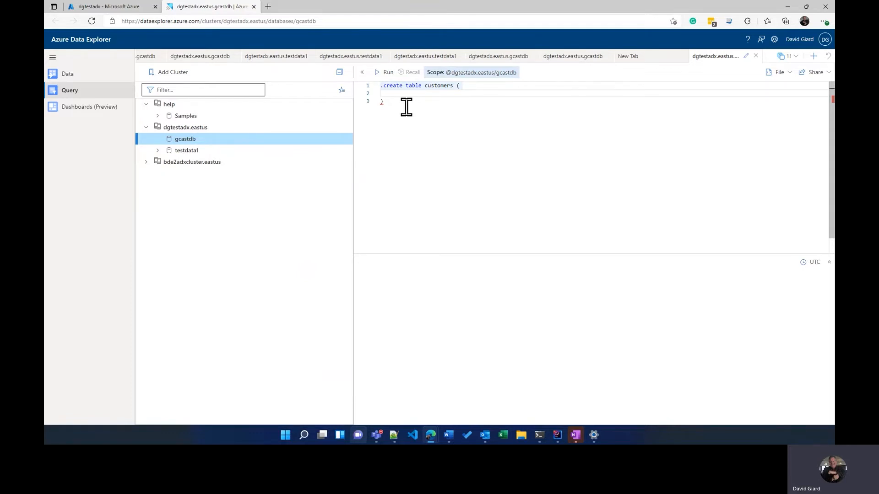
{"action": "left_click", "coordinate": [381, 93]}
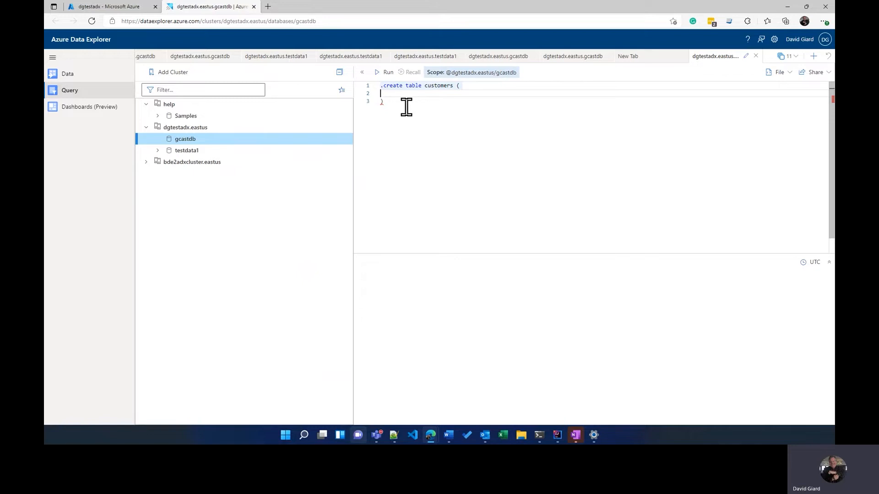
{"action": "type", "text": "FullName:string,"}
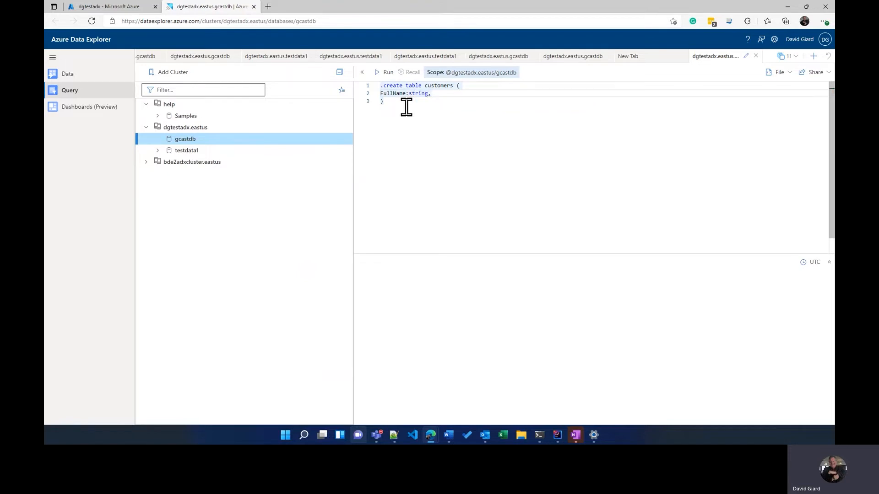
{"action": "key", "text": "Enter"}
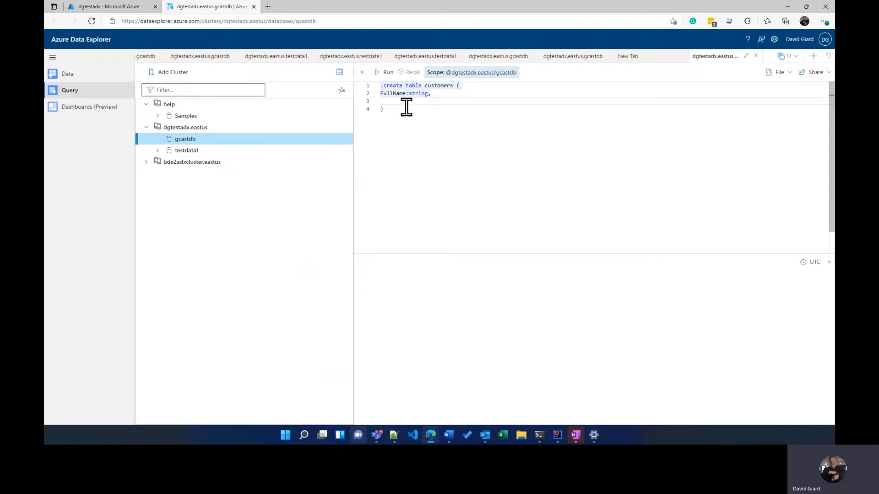
{"action": "key", "text": "Backspace"}
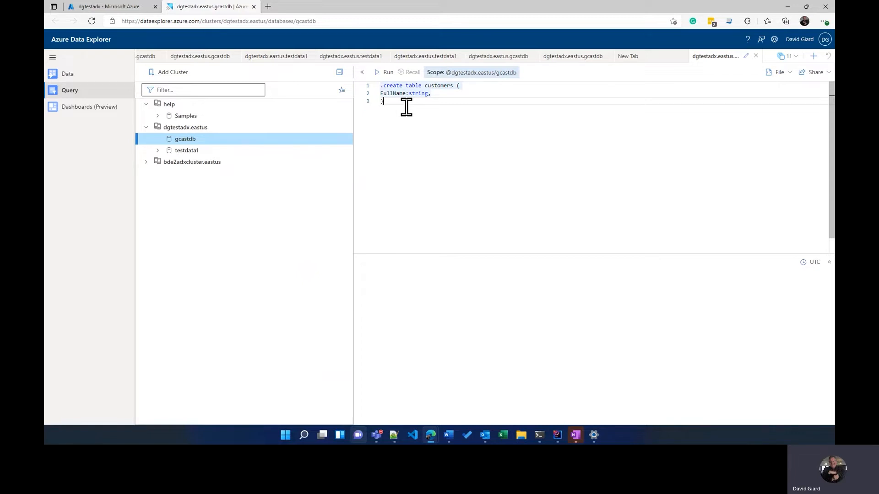
Define the LastOrderDate:datetime, YtdSales:decimal, City:string and PostalCode:string columns.
{"action": "key", "text": "Enter"}
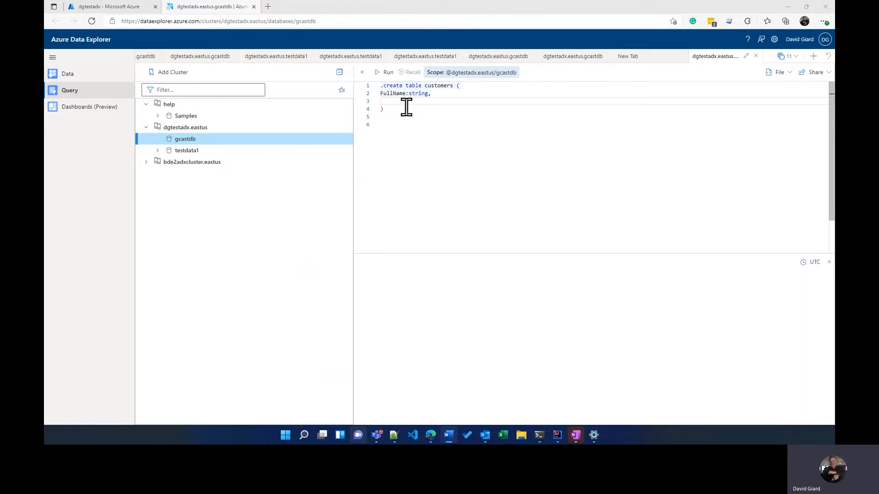
{"action": "type", "text": "Ls"}
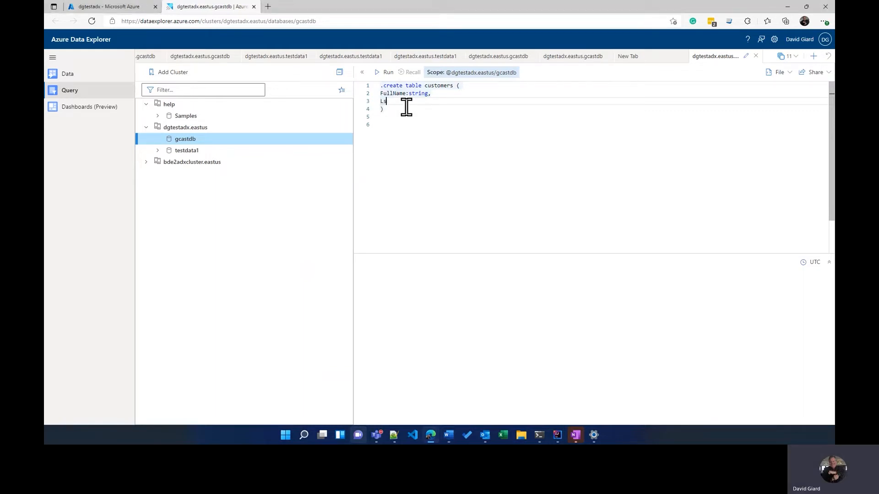
{"action": "type", "text": "astOrderDate"}
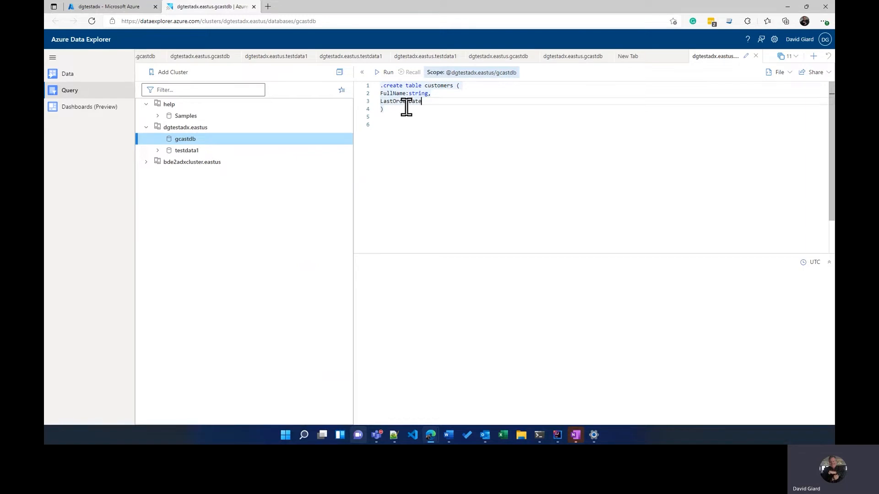
{"action": "type", "text": ":string"}
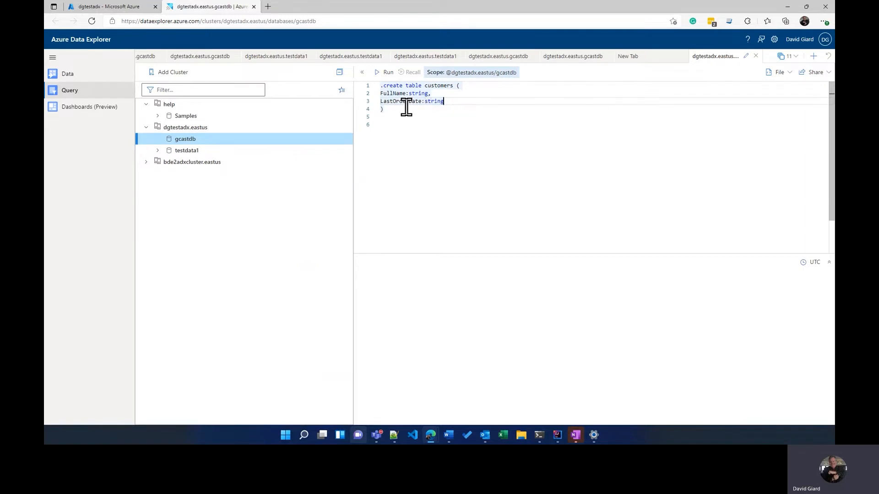
{"action": "key", "text": "enter"}
{"action": "type", "text": "YtdSale"}
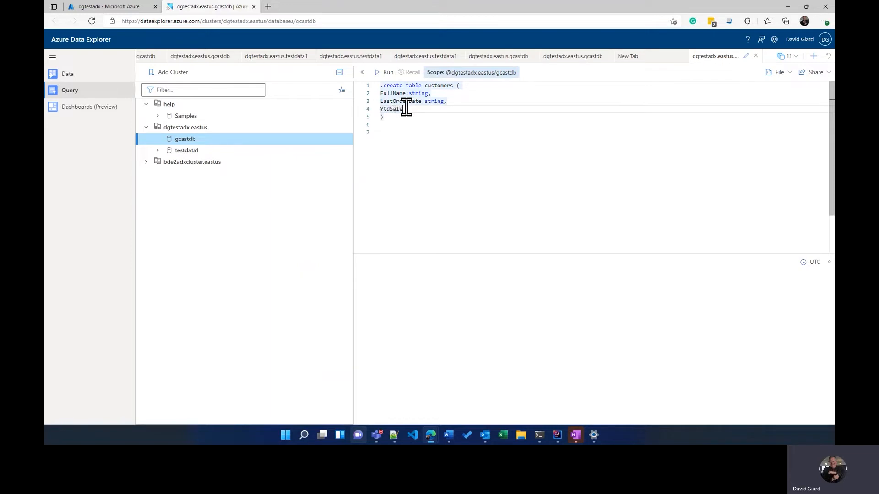
{"action": "type", "text": "decimal"}
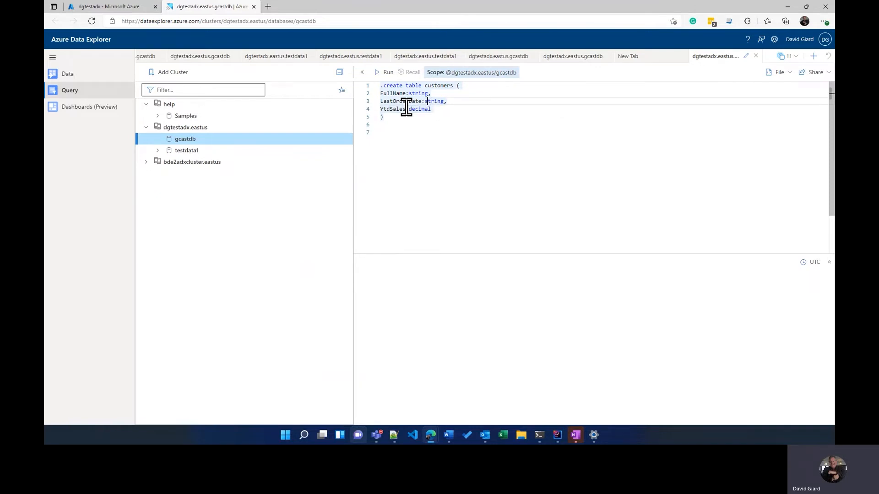
{"action": "type", "text": "datetime"}
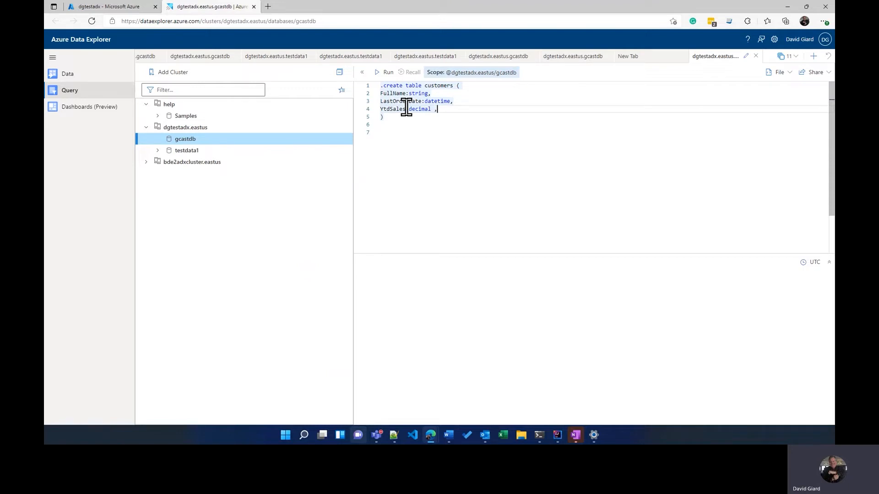
{"action": "key", "text": "enter"}
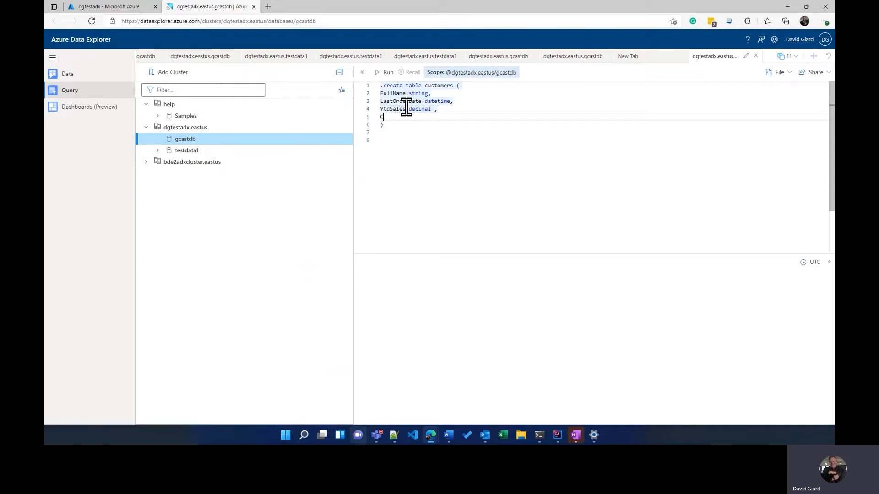
{"action": "type", "text": "City:string ,"}
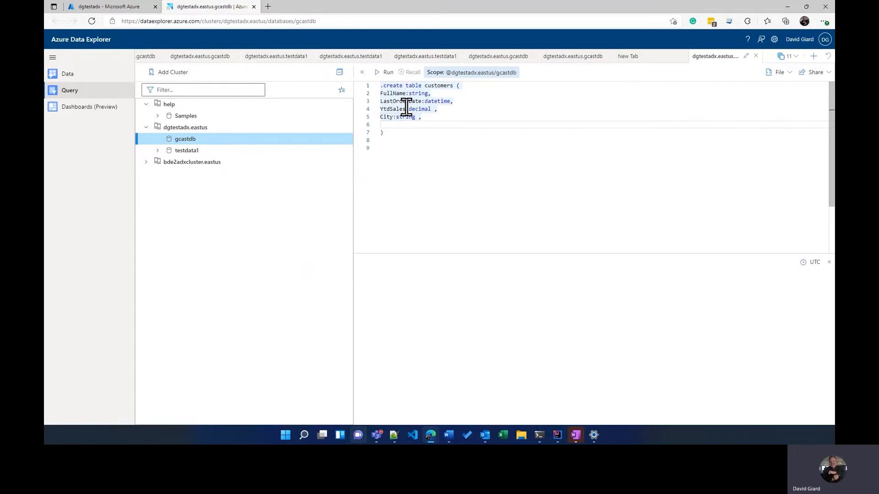
{"action": "type", "text": "PostalCode"}
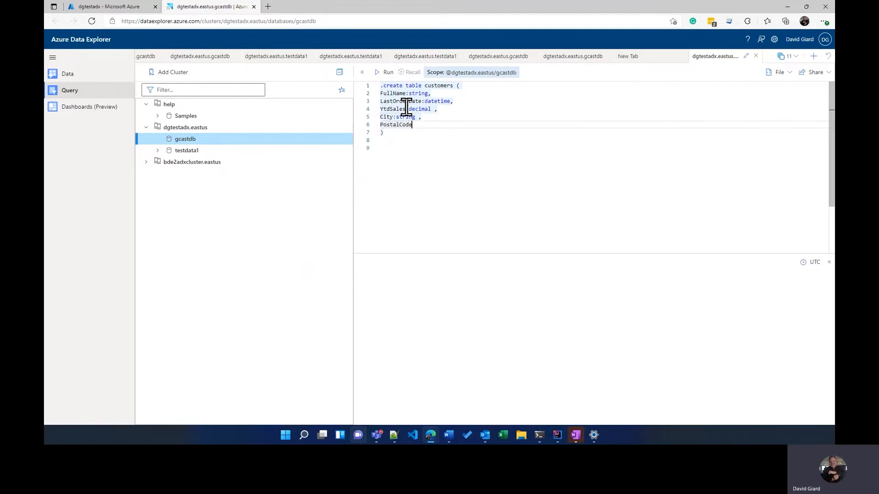
{"action": "type", "text": ":string"}
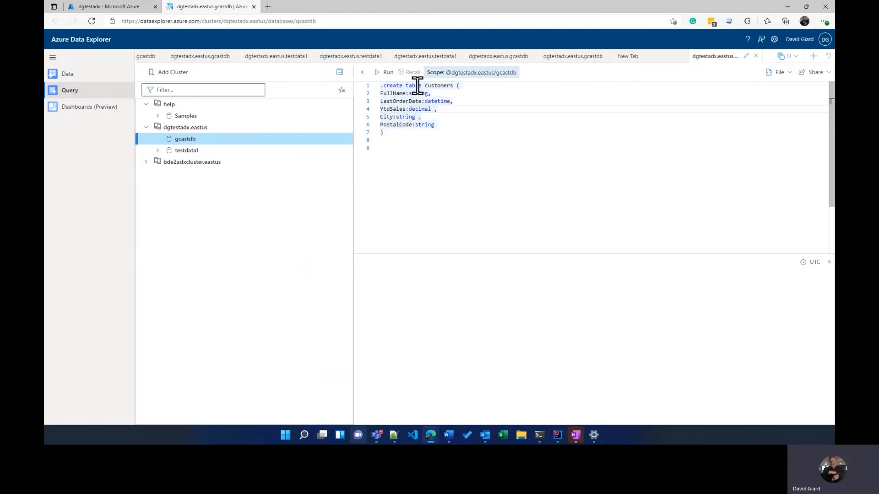
{"action": "mouse_move", "coordinate": [385, 72]}
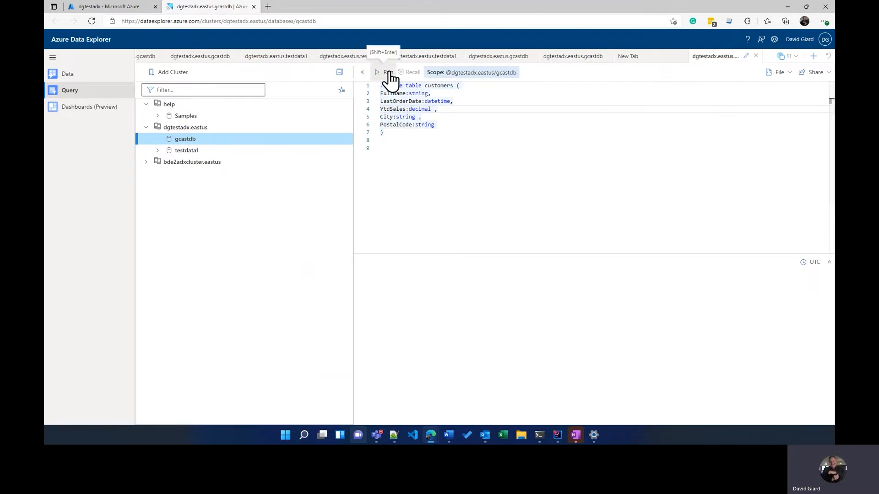
Run the .create table command and expand the result row's schema JSON.
{"action": "left_click", "coordinate": [384, 72]}
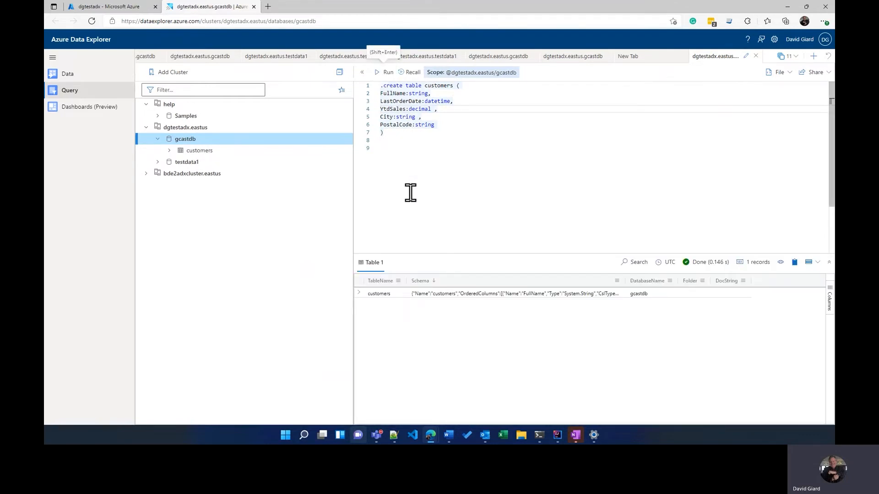
{"action": "mouse_move", "coordinate": [376, 293]}
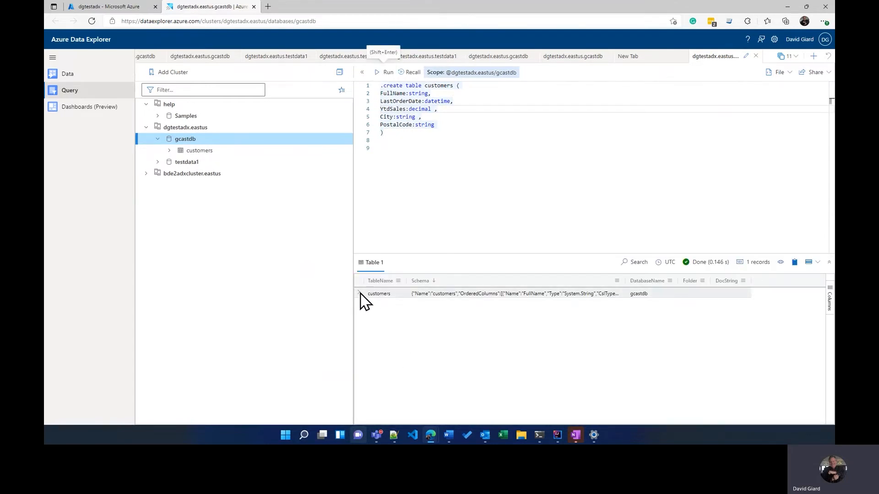
{"action": "left_click", "coordinate": [359, 293]}
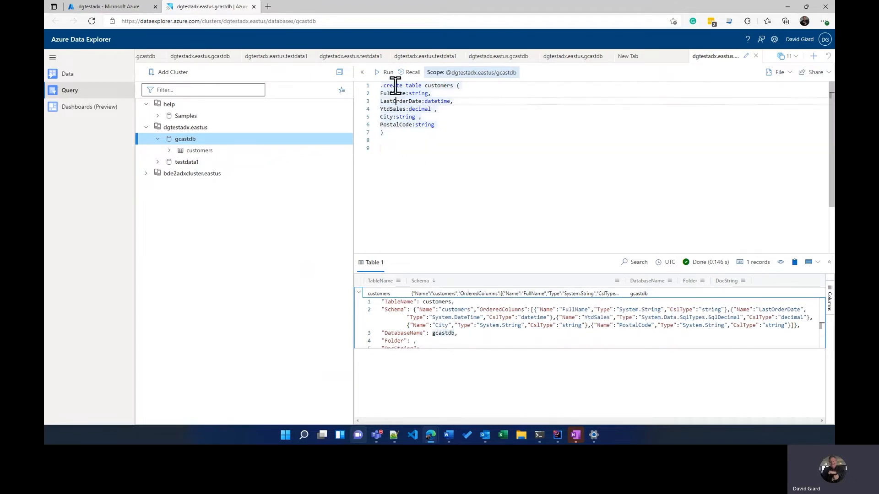
{"action": "mouse_move", "coordinate": [383, 72]}
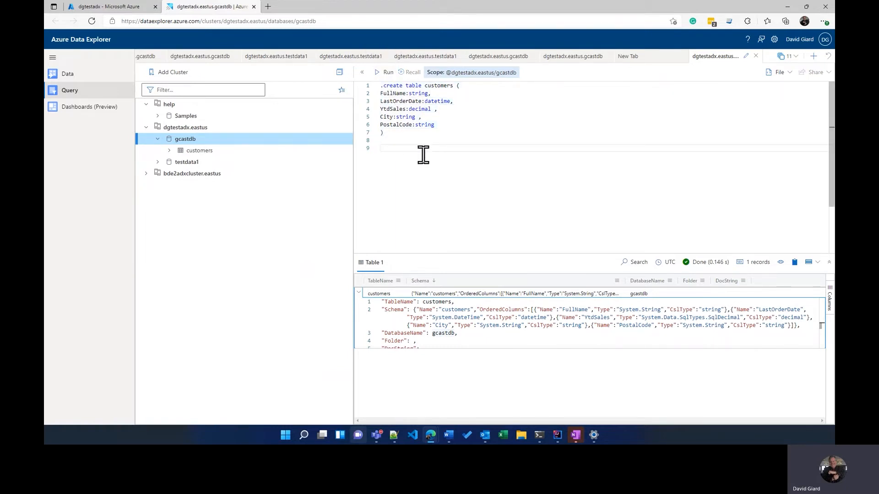
Run a 'customers' query, showing five column headers and no rows.
{"action": "type", "text": "customers"}
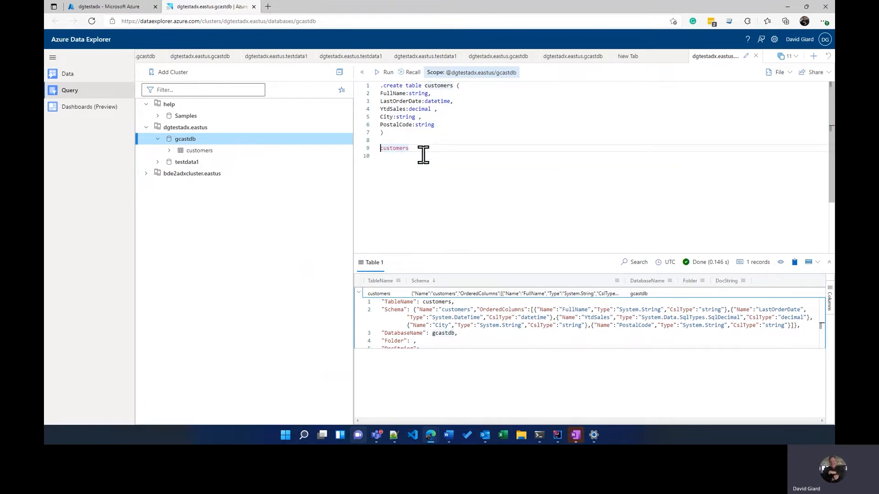
{"action": "left_click", "coordinate": [388, 72]}
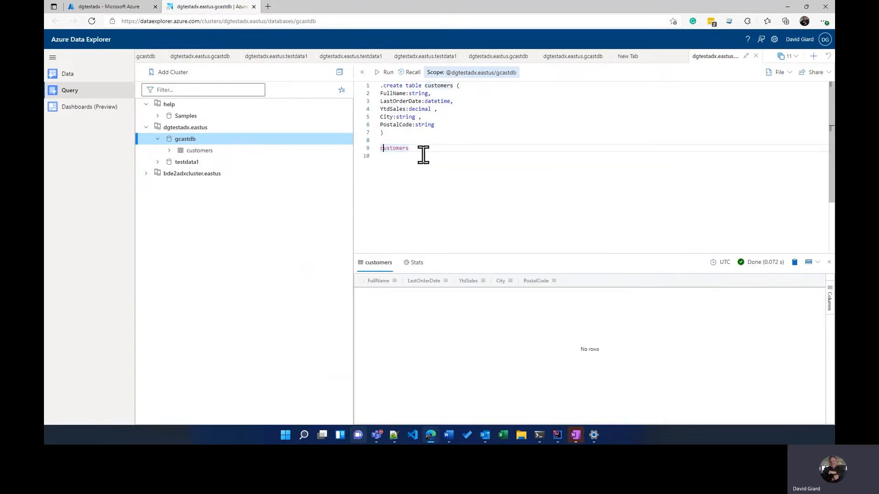
{"action": "mouse_move", "coordinate": [382, 368]}
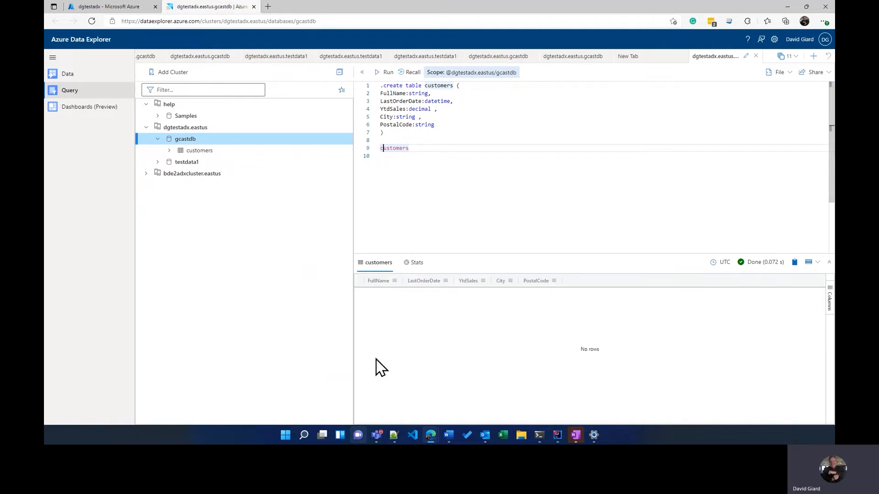
{"action": "mouse_move", "coordinate": [533, 344]}
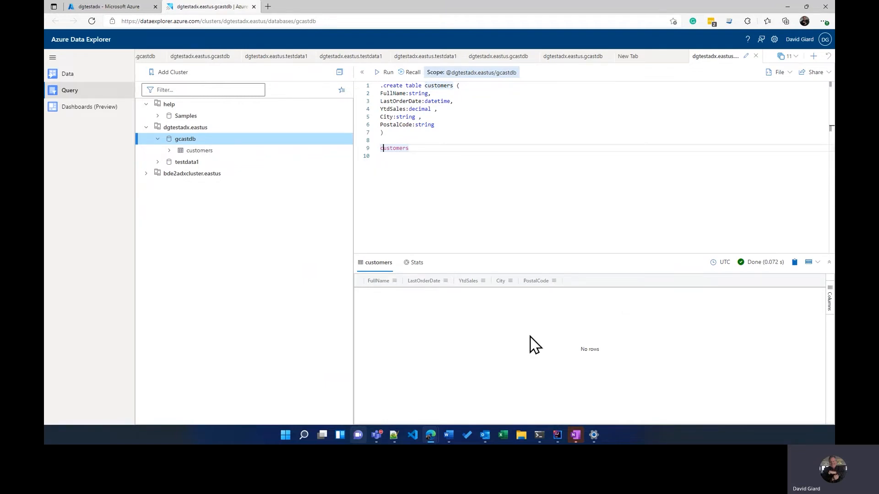
{"action": "mouse_move", "coordinate": [438, 190]}
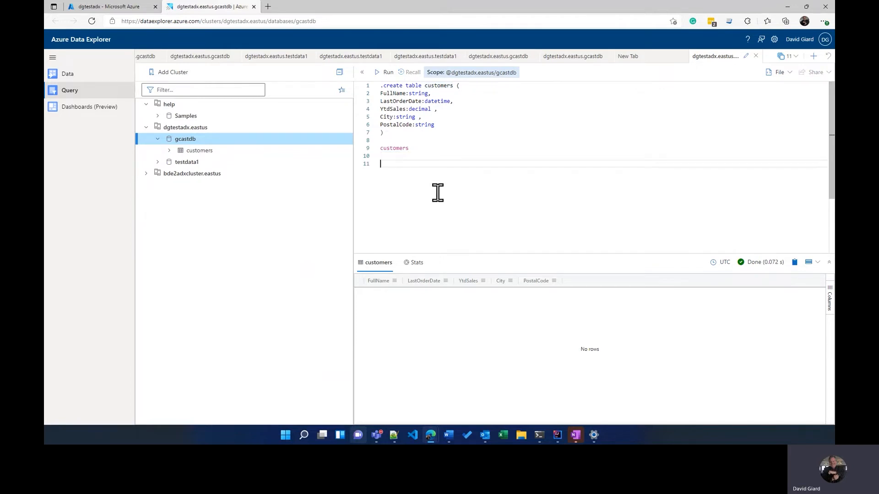
Write '.ingest inline into table customers <|' on line 11.
{"action": "type", "text": "."}
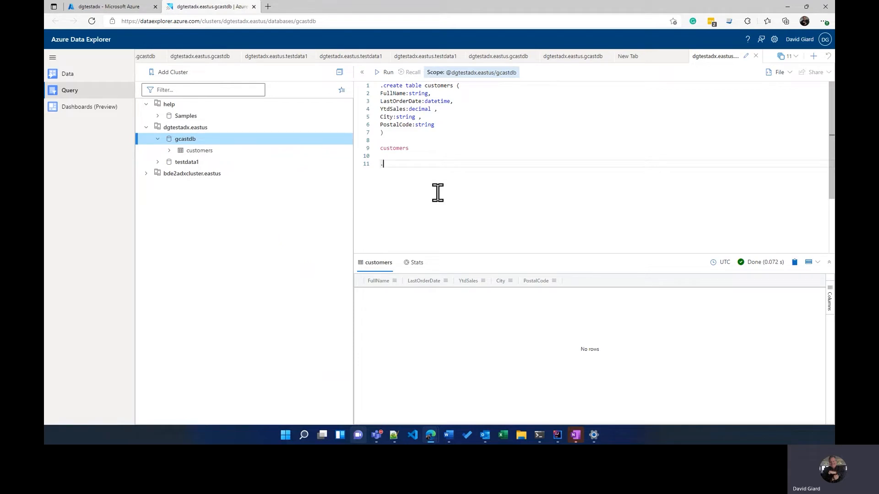
{"action": "type", "text": ".ingest"}
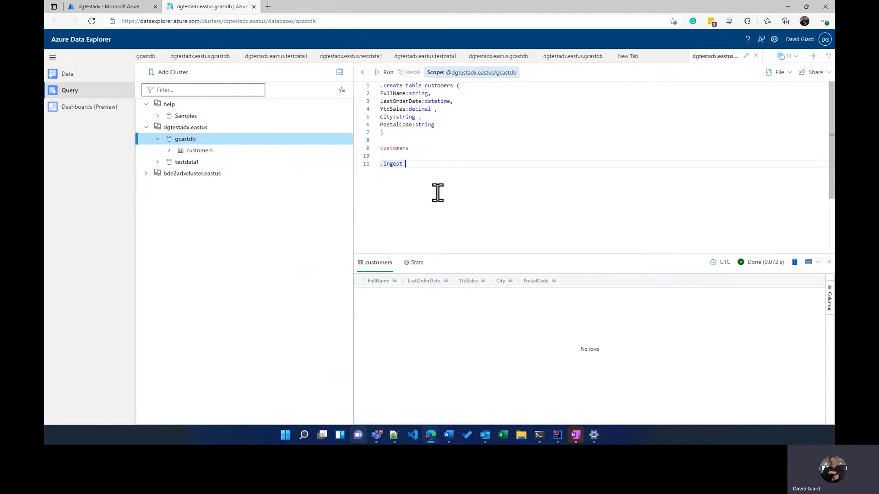
{"action": "type", "text": "inline"}
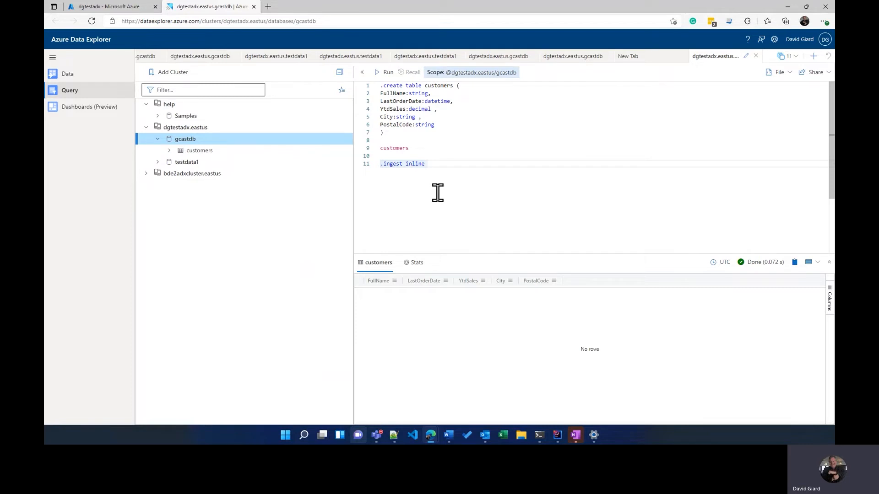
{"action": "type", "text": "into table"}
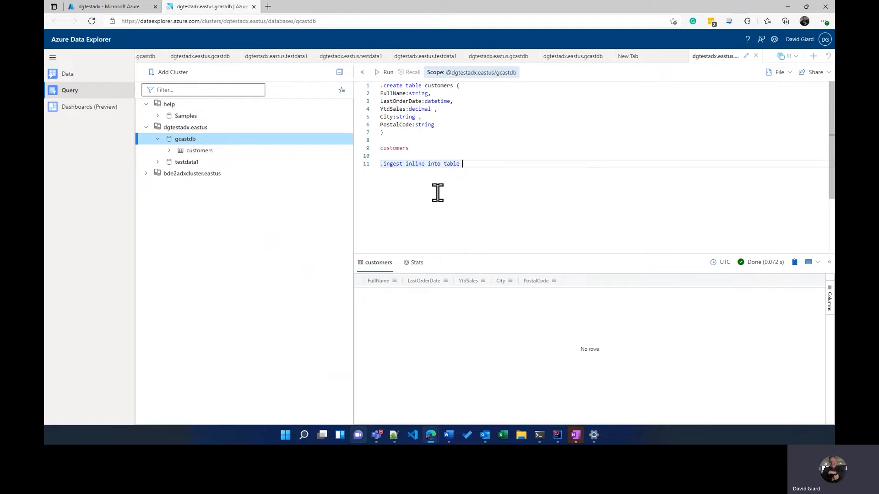
{"action": "type", "text": "cust"}
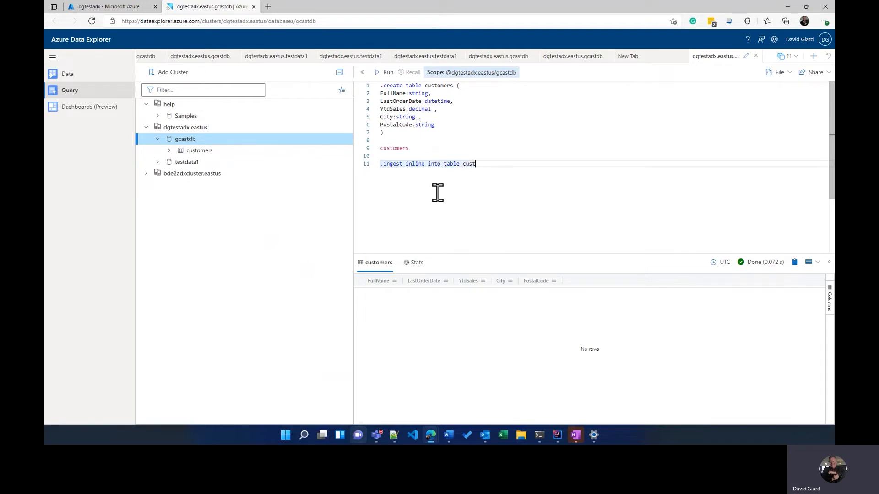
{"action": "type", "text": "omers <|"}
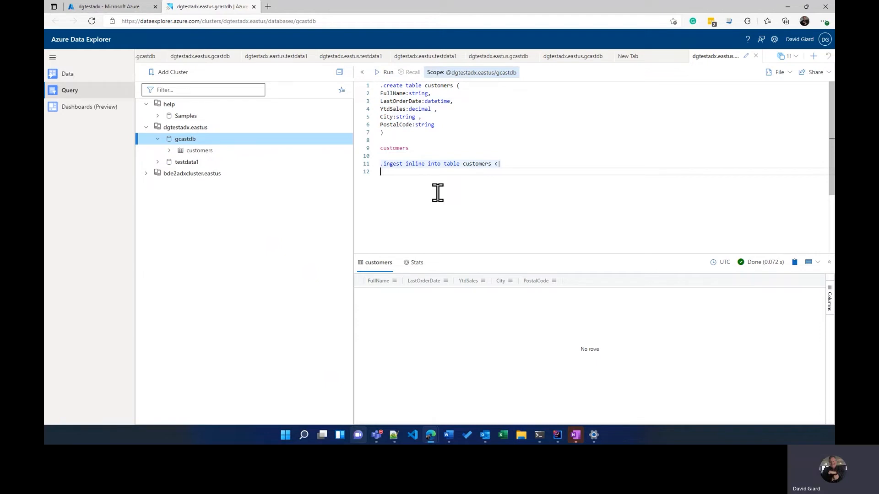
{"action": "type", "text": "'Bill G"}
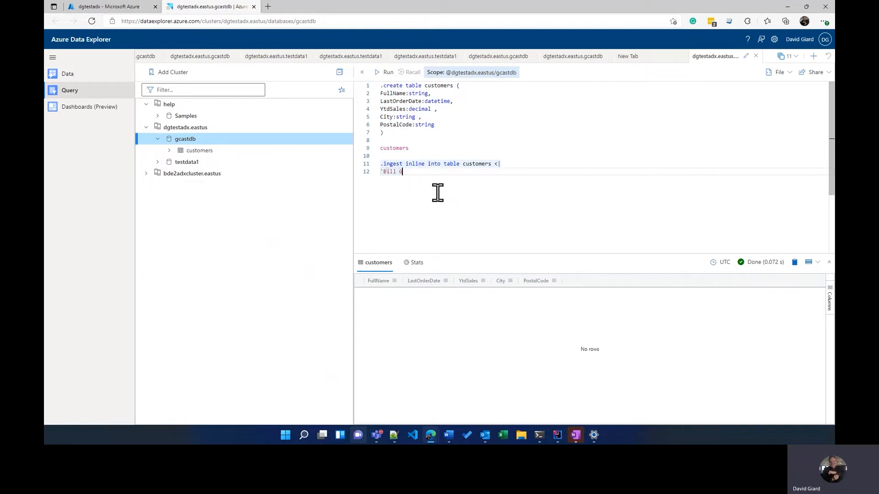
{"action": "type", "text": "ates',"}
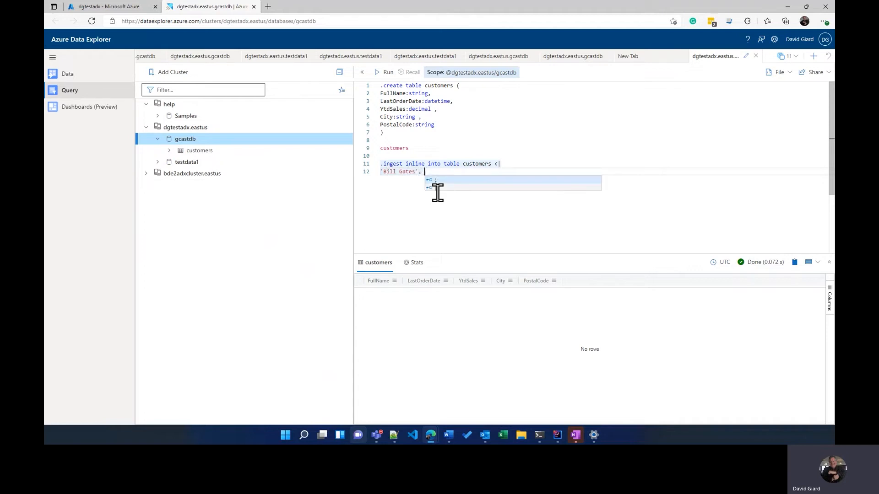
{"action": "type", "text": "datet"}
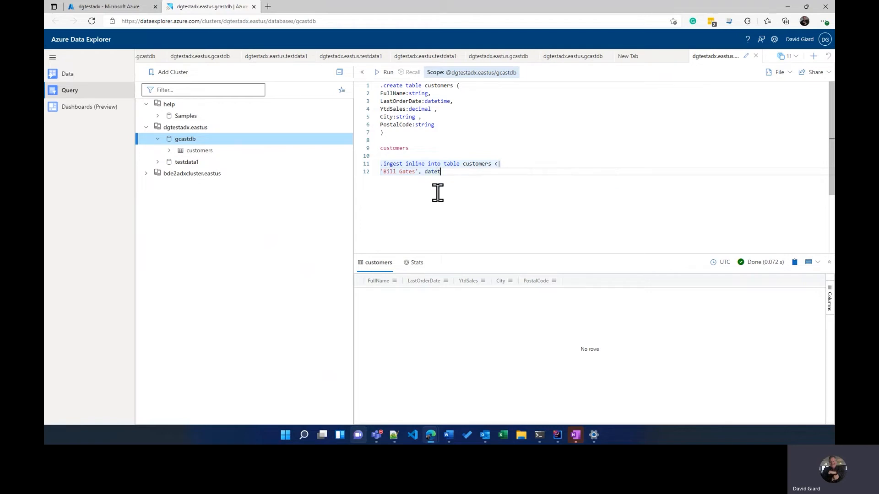
{"action": "type", "text": "ime("}
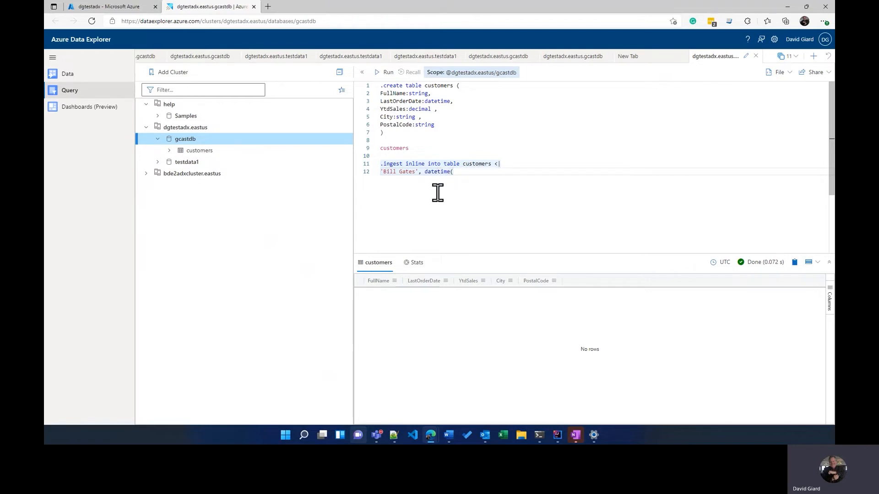
{"action": "type", "text": "2022-01-10"}
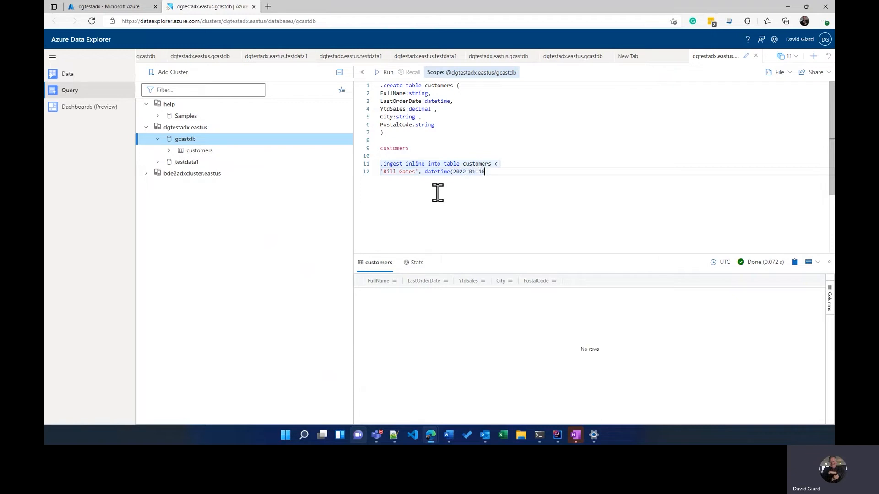
{"action": "type", "text": "11"}
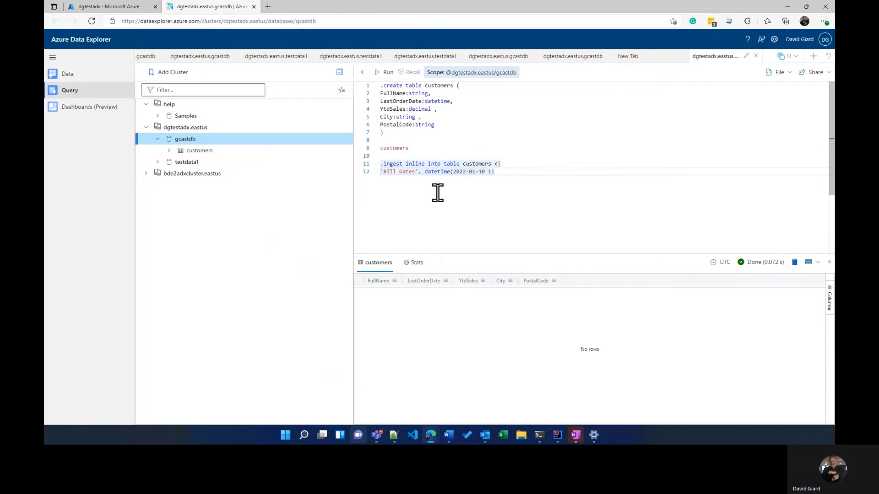
{"action": "type", "text": ":00"}
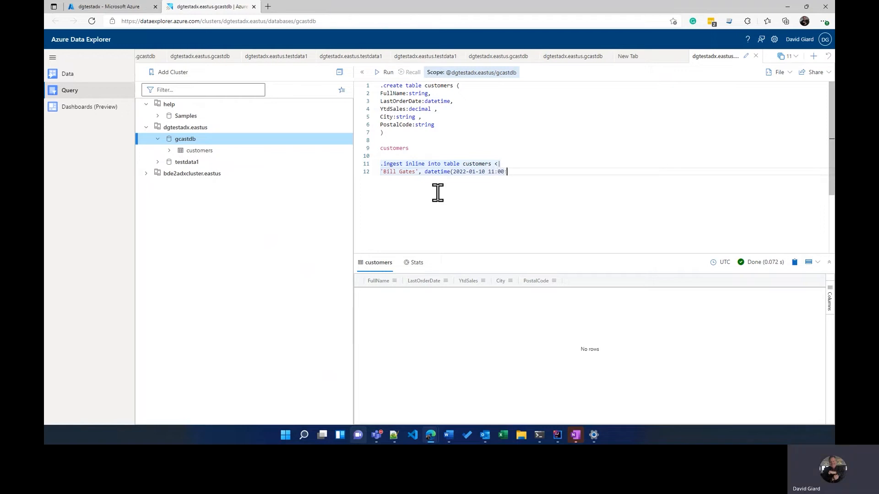
{"action": "type", "text": ":00"}
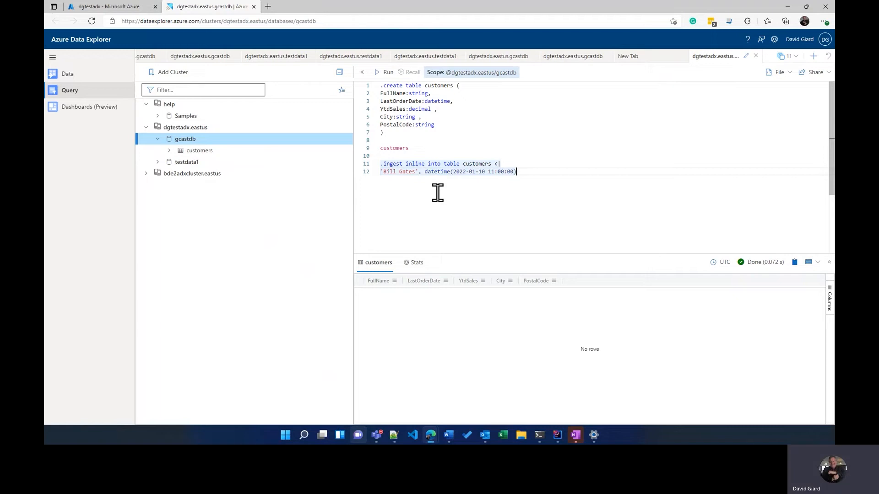
{"action": "type", "text": ","}
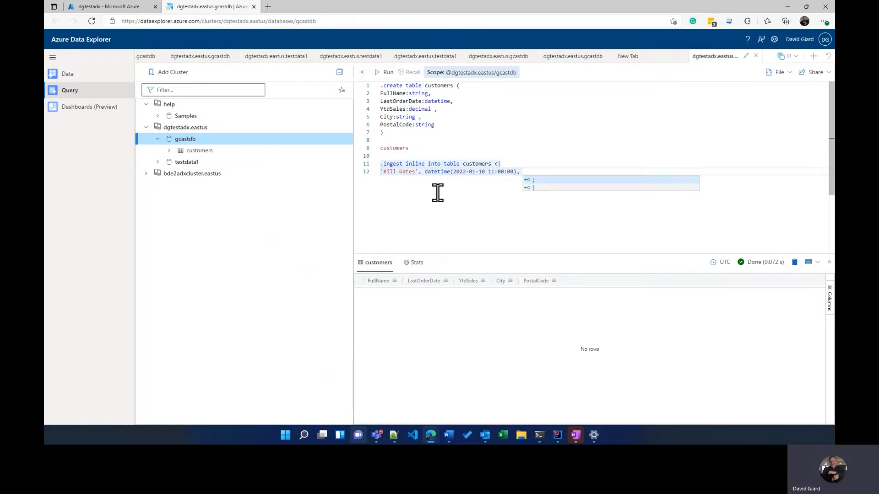
{"action": "type", "text": "1"}
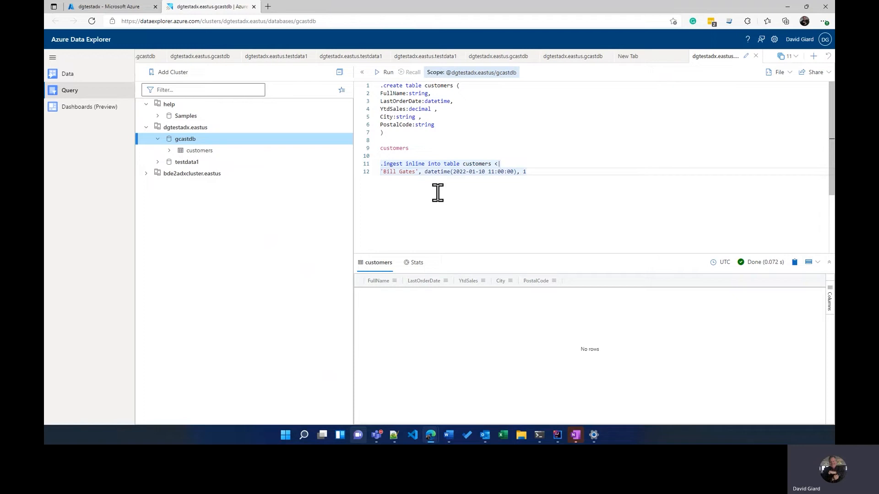
{"action": "type", "text": "000000"}
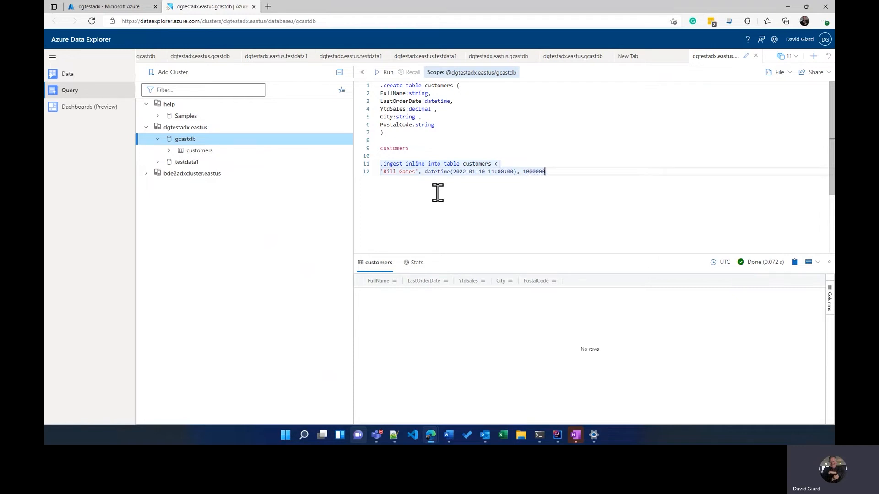
{"action": "type", "text": ","}
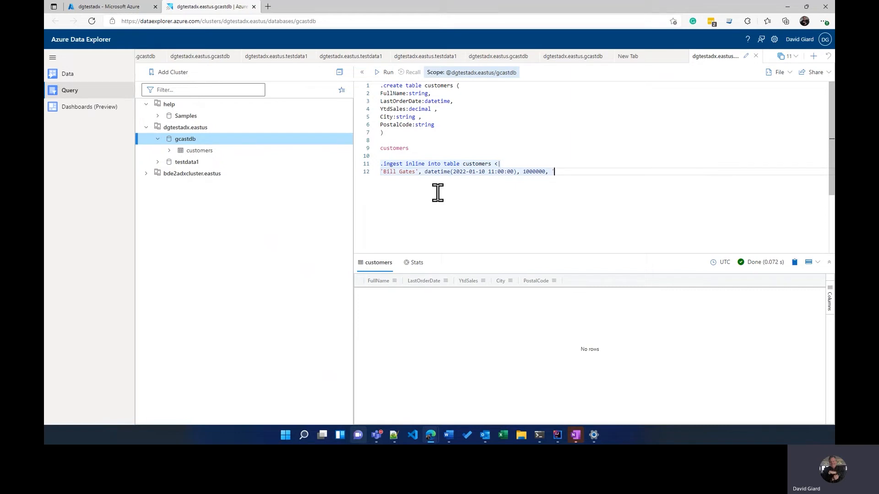
{"action": "type", "text": "'Redmond',"}
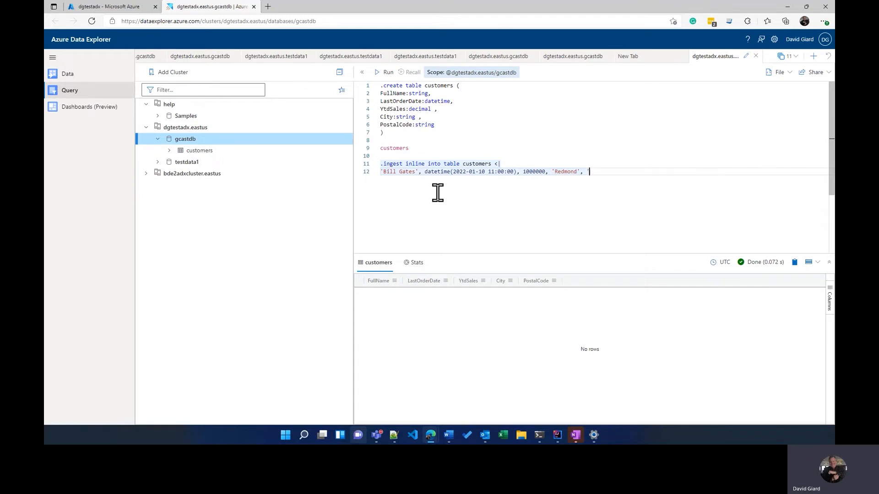
{"action": "type", "text": "'98052'"}
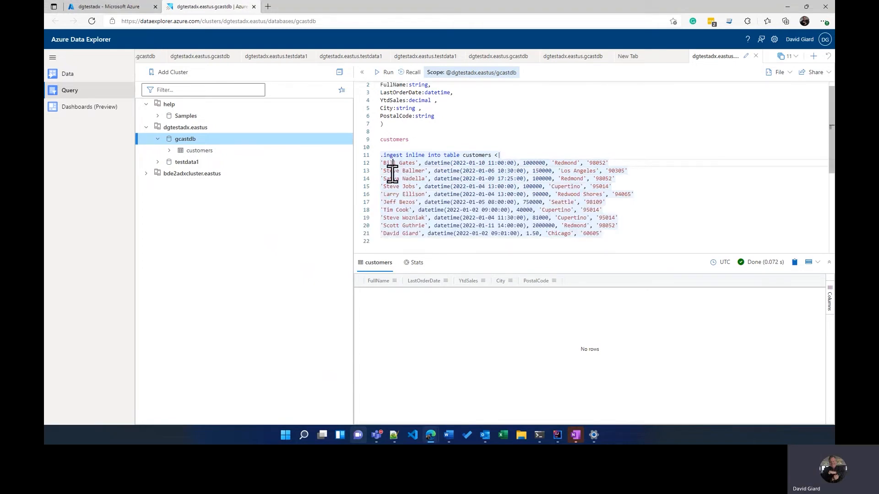
{"action": "mouse_move", "coordinate": [562, 152]}
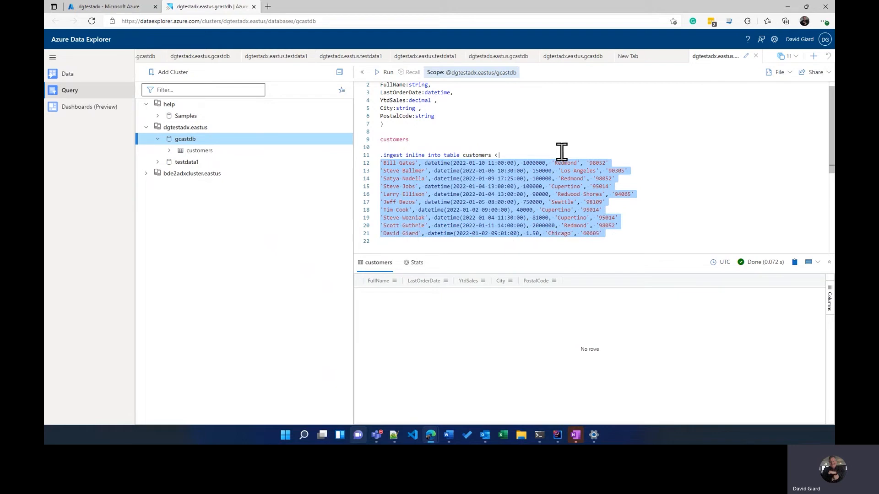
Select the ingest block holding ten customer rows and run it.
{"action": "left_click", "coordinate": [384, 241]}
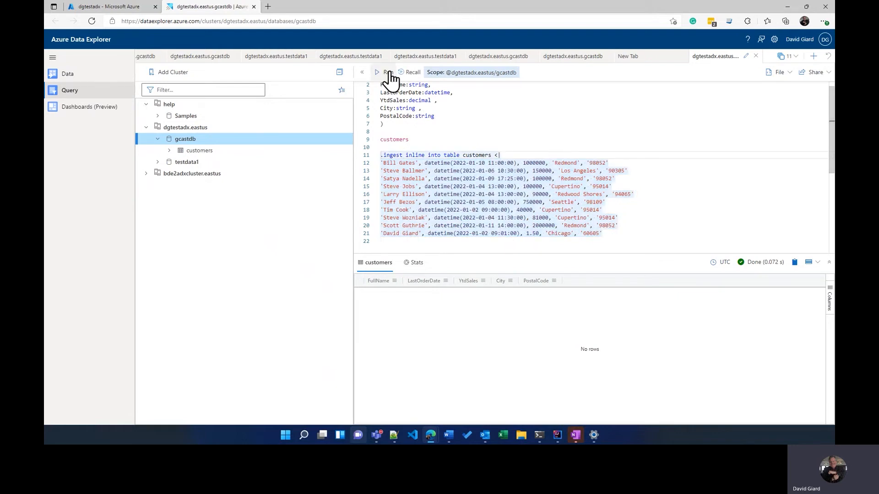
{"action": "left_click", "coordinate": [386, 72]}
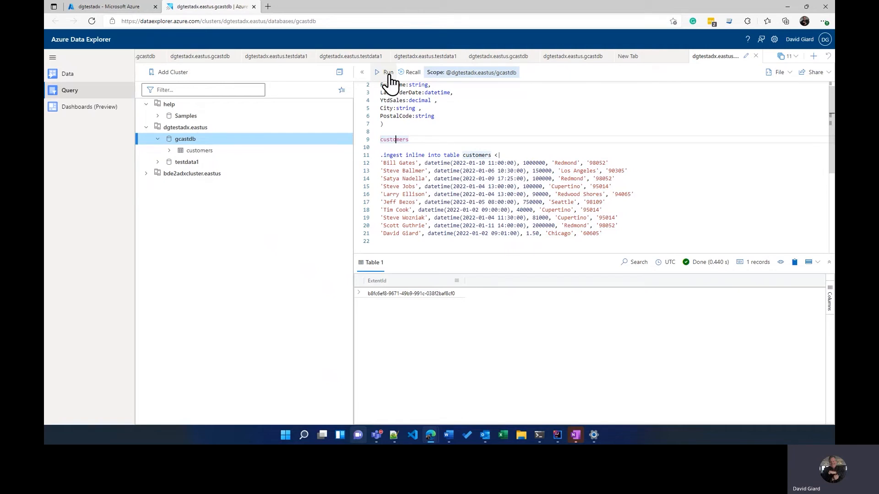
Rerun the customers query to list the ten ingested records.
{"action": "left_click", "coordinate": [387, 72]}
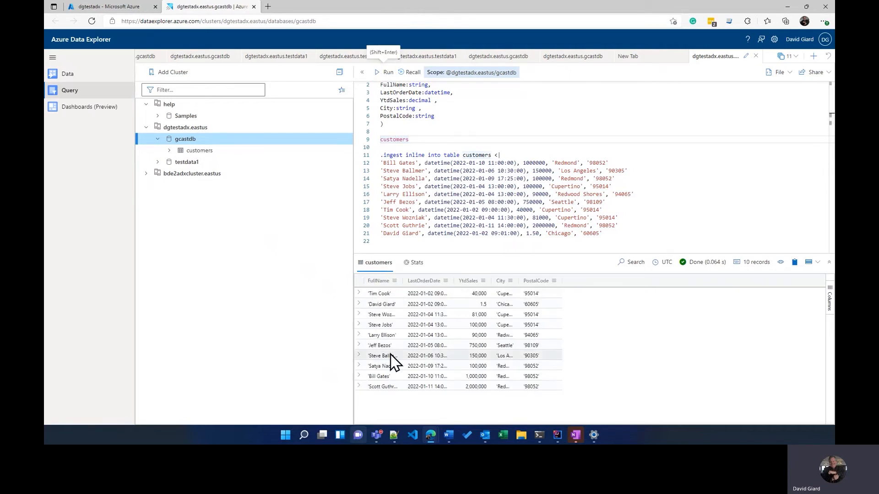
{"action": "mouse_move", "coordinate": [430, 247]}
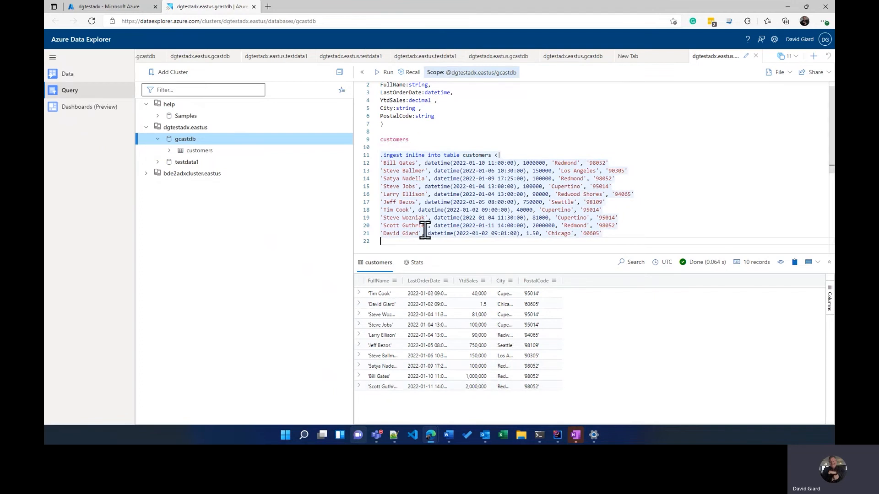
{"action": "mouse_move", "coordinate": [483, 247]}
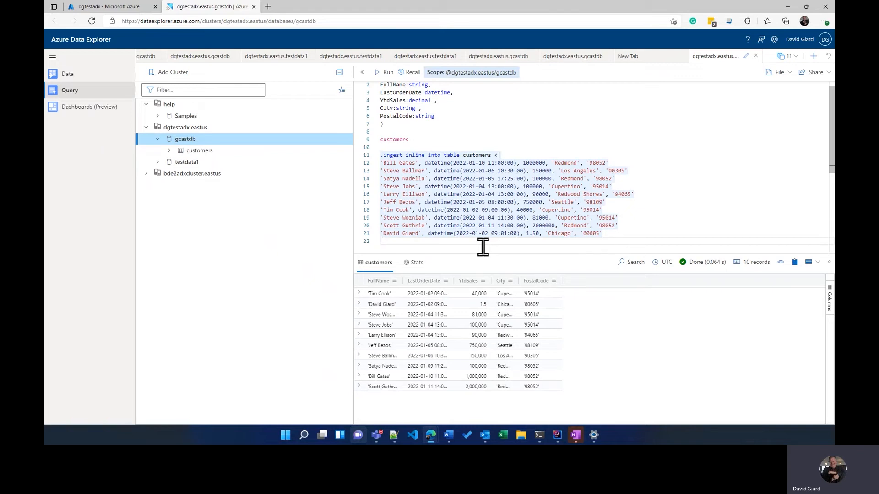
Insert the line 'YtdExpenses:decimal,' into the .create table customers command.
{"action": "scroll", "scroll_direction": "down", "scroll_amount": 3}
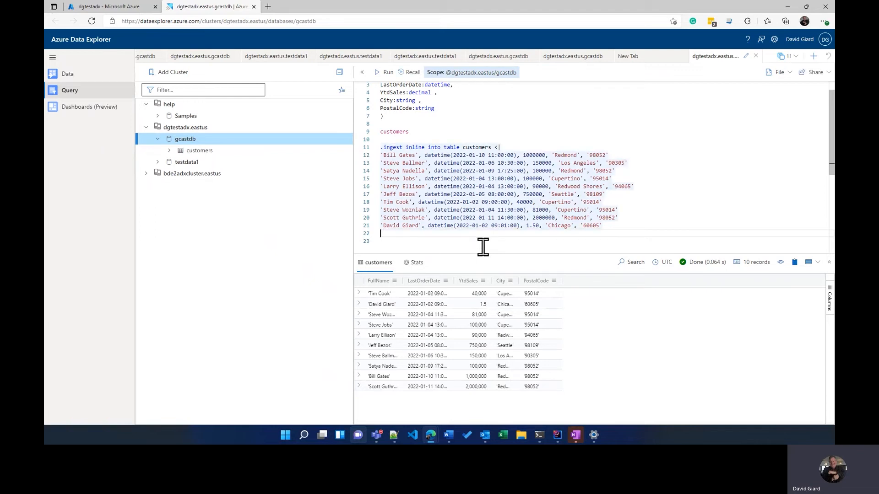
{"action": "scroll", "scroll_direction": "up", "scroll_amount": 3}
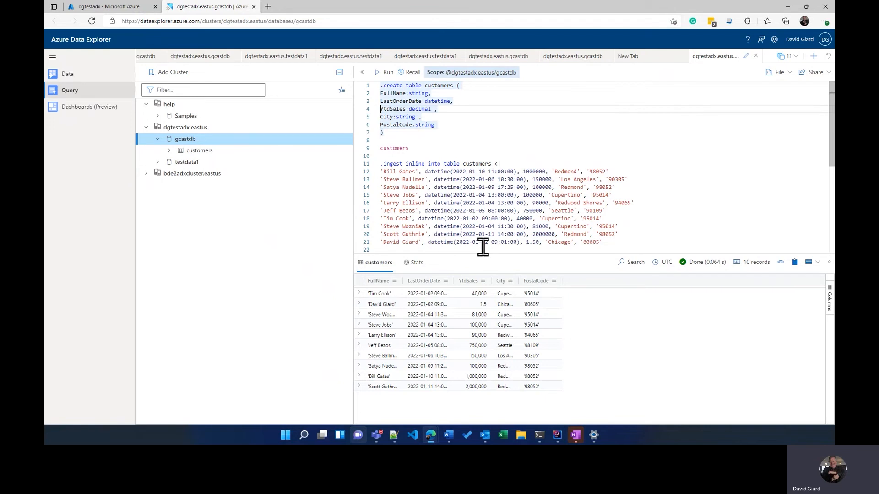
{"action": "key", "text": "enter"}
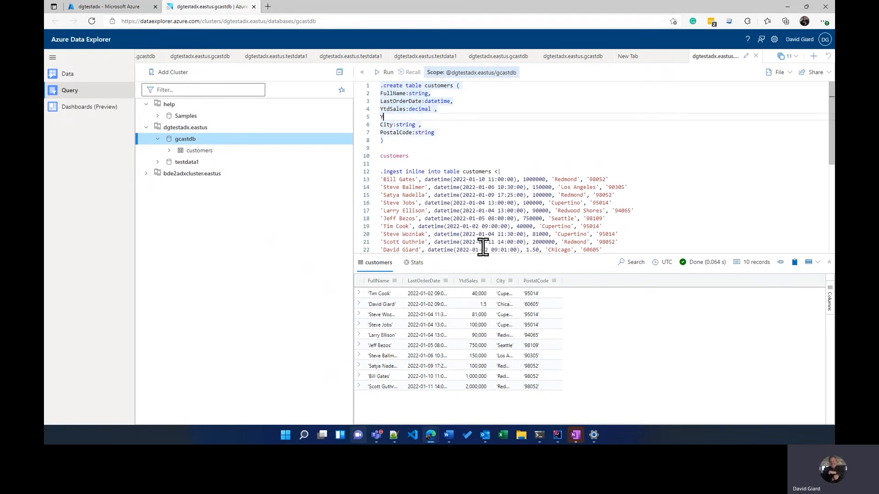
{"action": "type", "text": "YtdExpenses:decimal ,"}
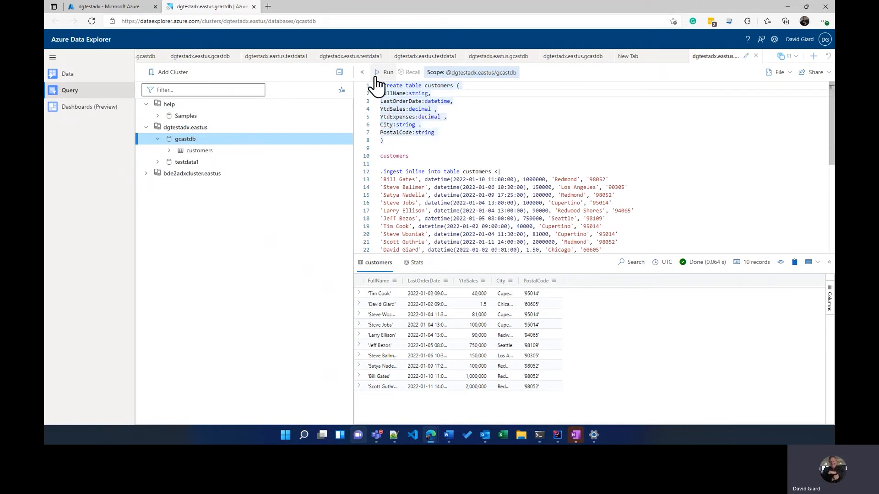
{"action": "left_click", "coordinate": [384, 72]}
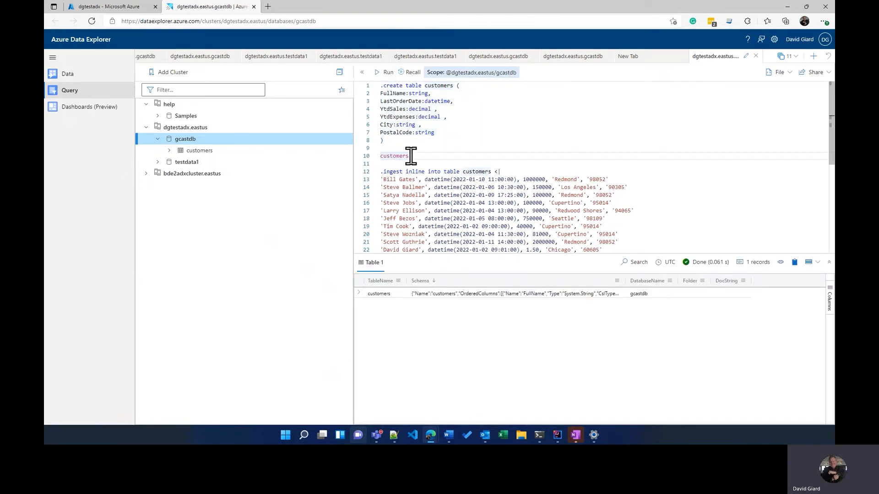
{"action": "left_click", "coordinate": [387, 72]}
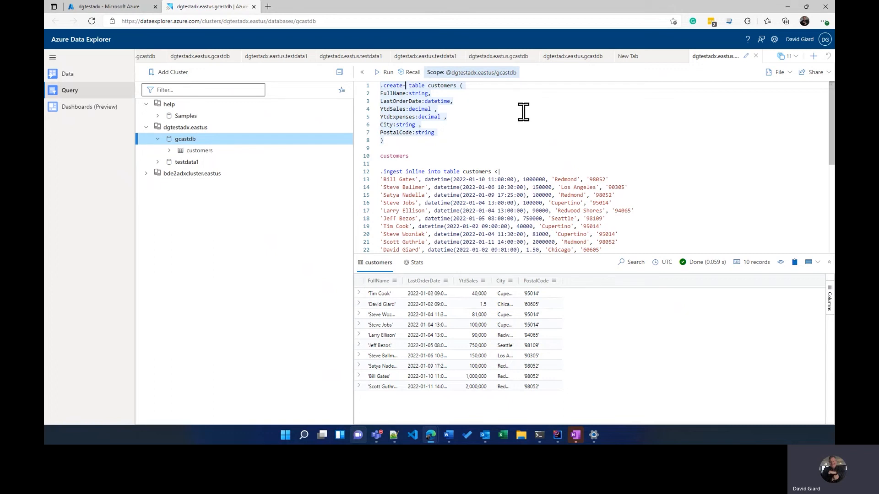
Change the command to .create-merge, run it, and rerun the customers query.
{"action": "type", "text": "-merge"}
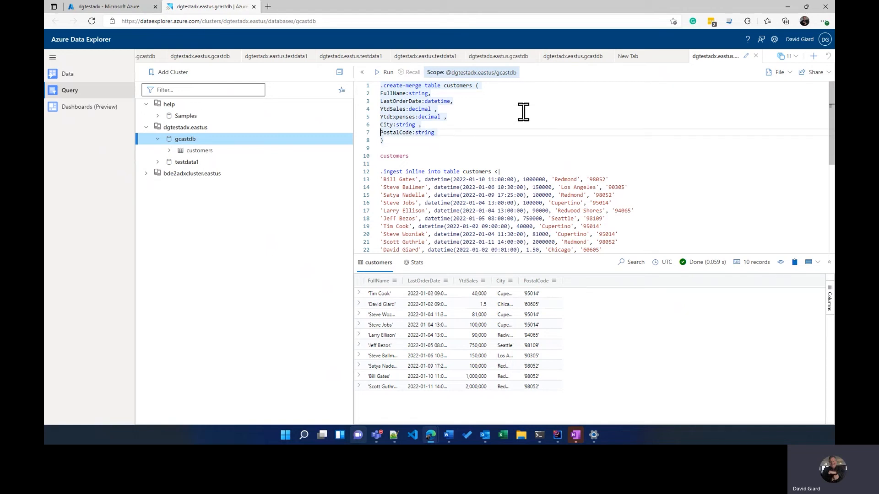
{"action": "left_click", "coordinate": [388, 72]}
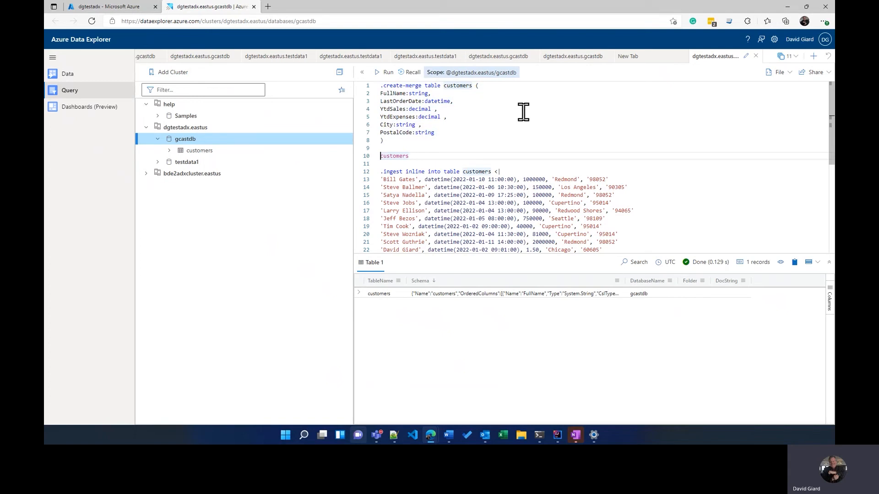
{"action": "left_click", "coordinate": [387, 72]}
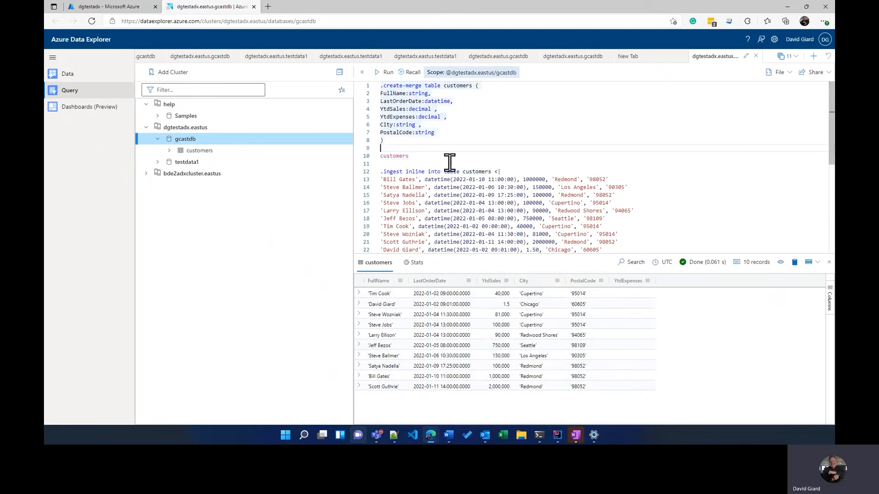
{"action": "mouse_move", "coordinate": [56, 400]}
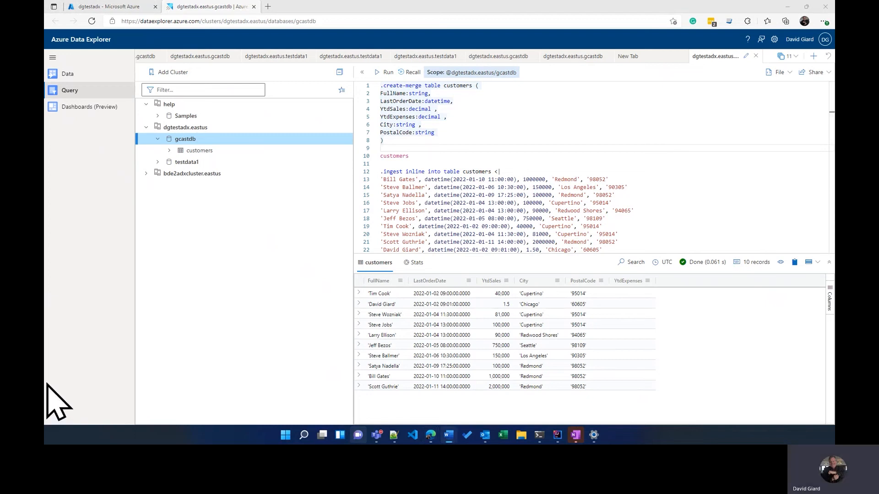
{"action": "mouse_move", "coordinate": [487, 168]}
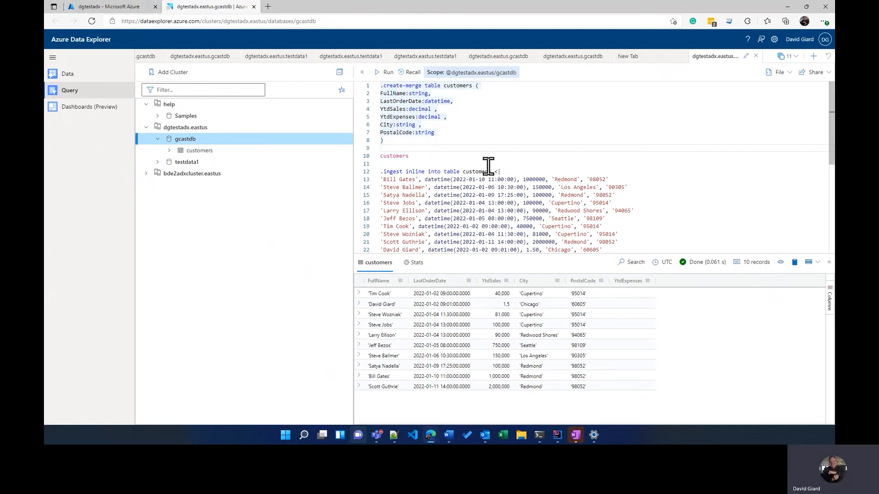
Run '.rename column customers.PostalCode to ZipCode' and rerun the customers query to confirm.
{"action": "scroll", "scroll_direction": "down", "scroll_amount": 3}
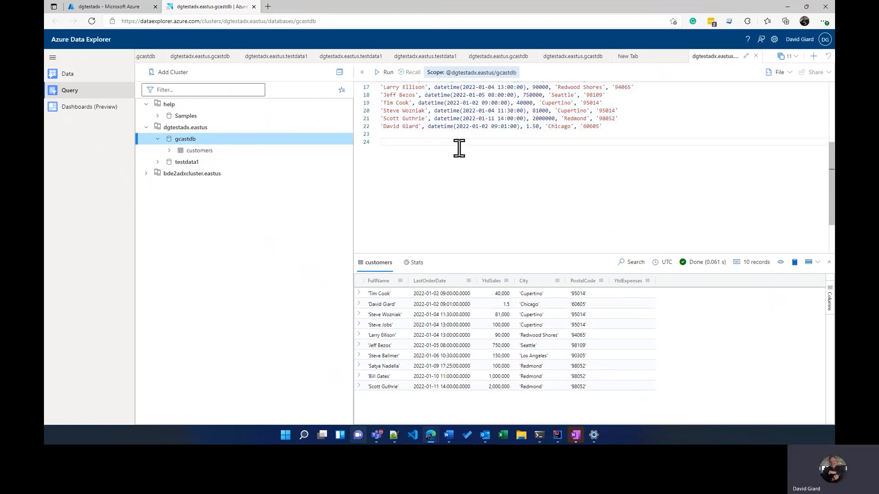
{"action": "scroll", "scroll_direction": "up", "scroll_amount": 3}
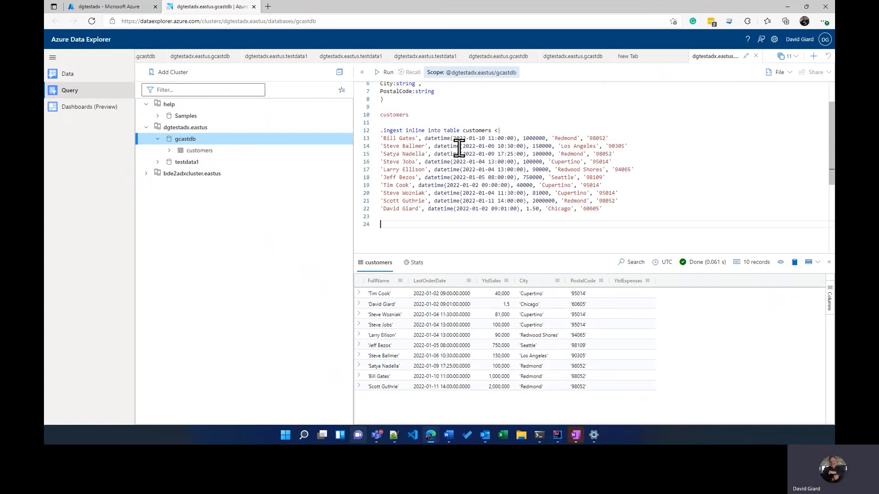
{"action": "scroll", "scroll_direction": "up", "scroll_amount": 3}
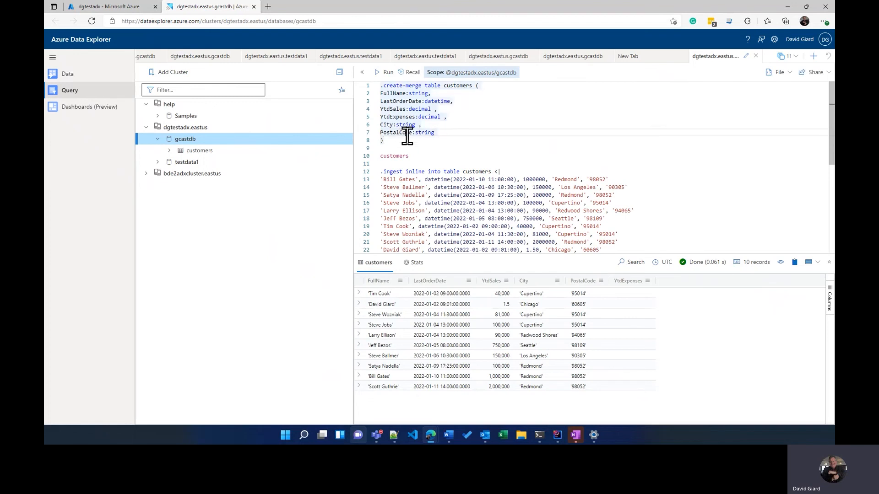
{"action": "scroll", "scroll_direction": "down", "scroll_amount": 3}
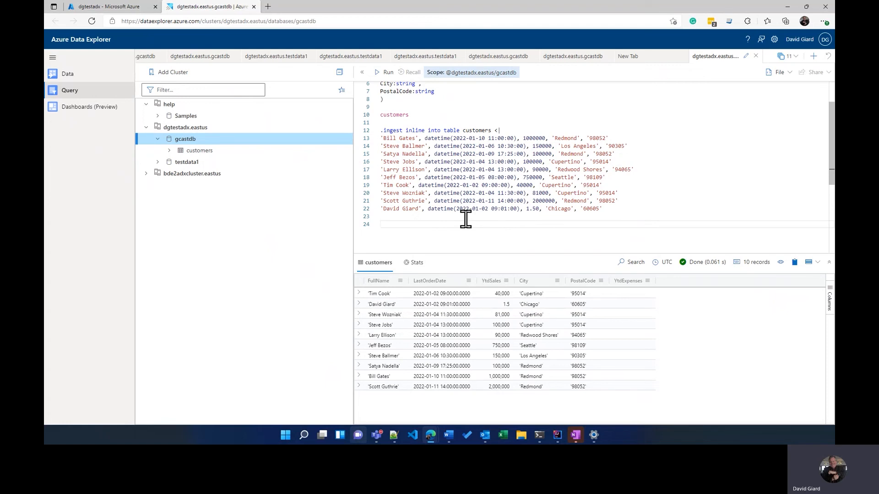
{"action": "type", "text": ".rename column"}
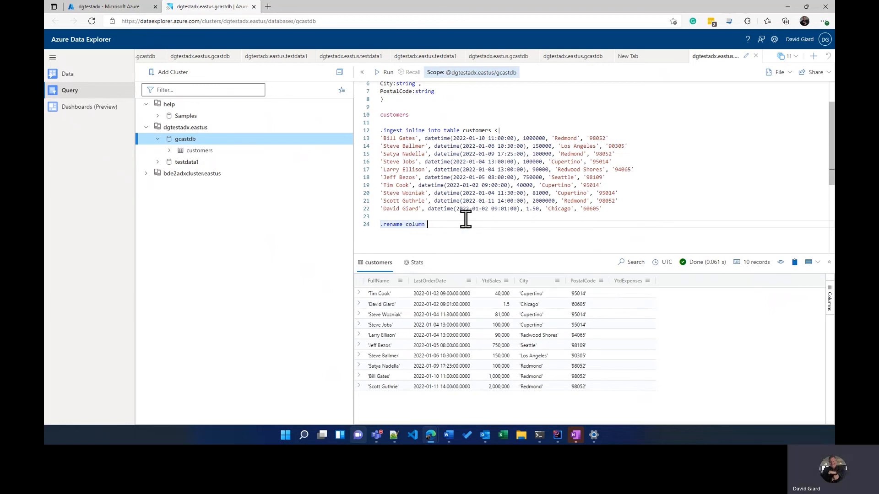
{"action": "type", "text": "customers."}
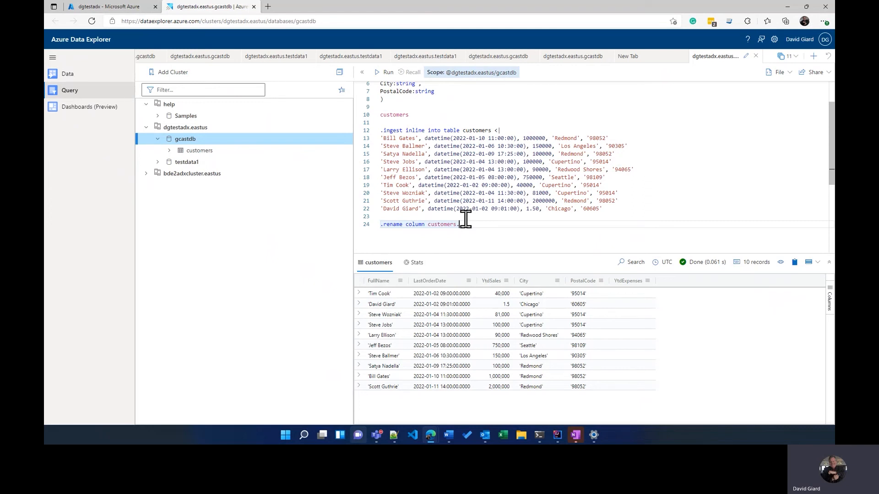
{"action": "type", "text": "PostalCode to Z"}
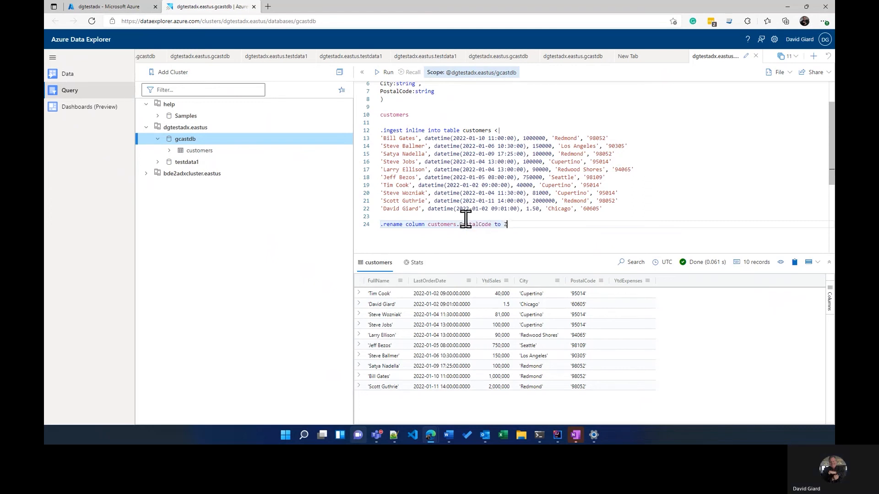
{"action": "type", "text": "ipCode"}
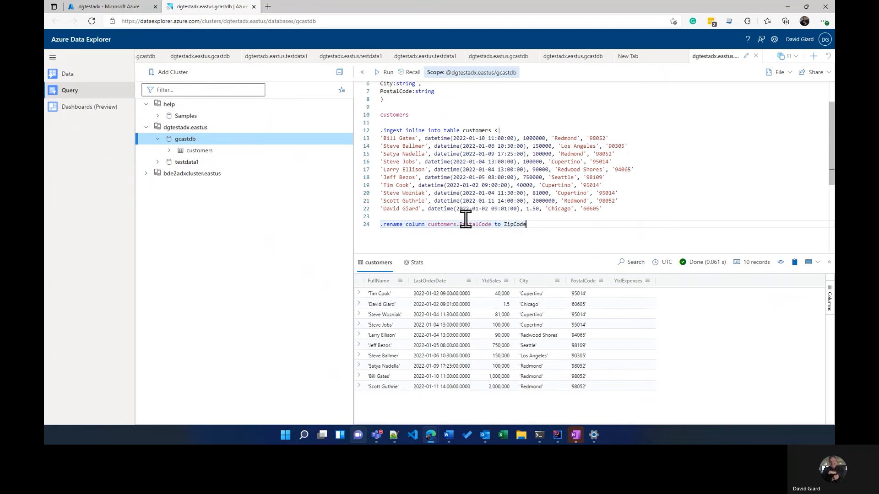
{"action": "left_click", "coordinate": [387, 72]}
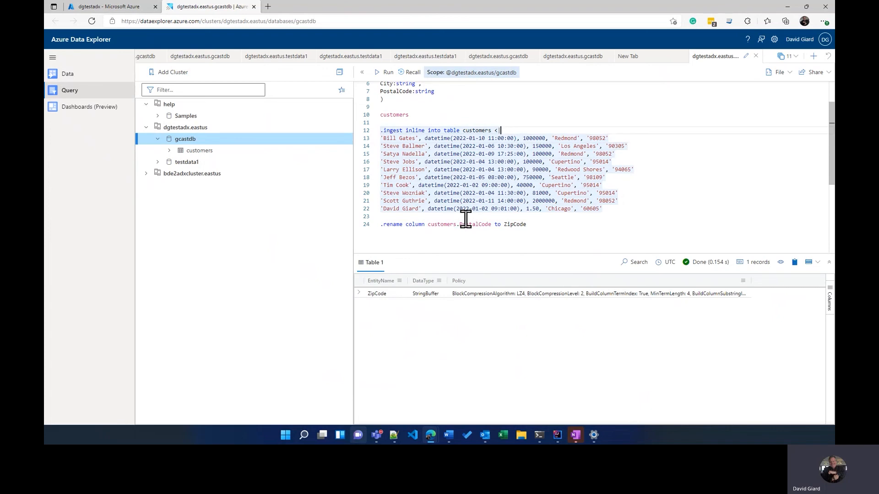
{"action": "left_click", "coordinate": [387, 72]}
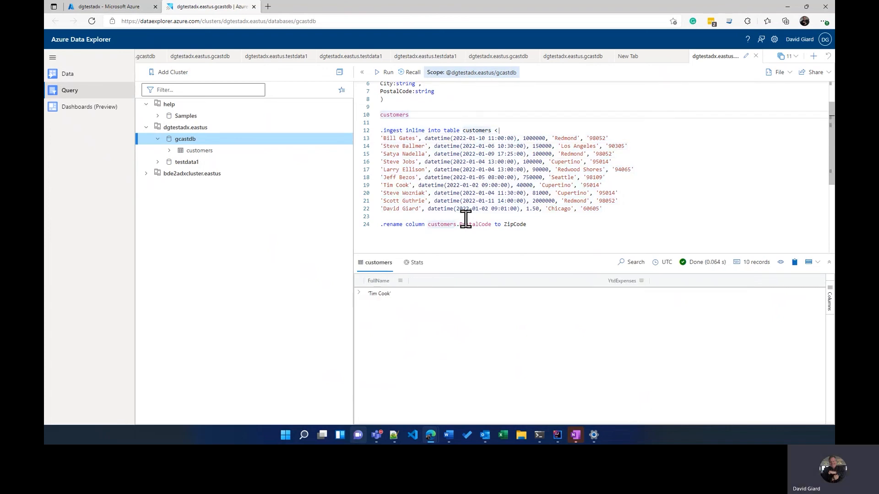
{"action": "left_click", "coordinate": [387, 72]}
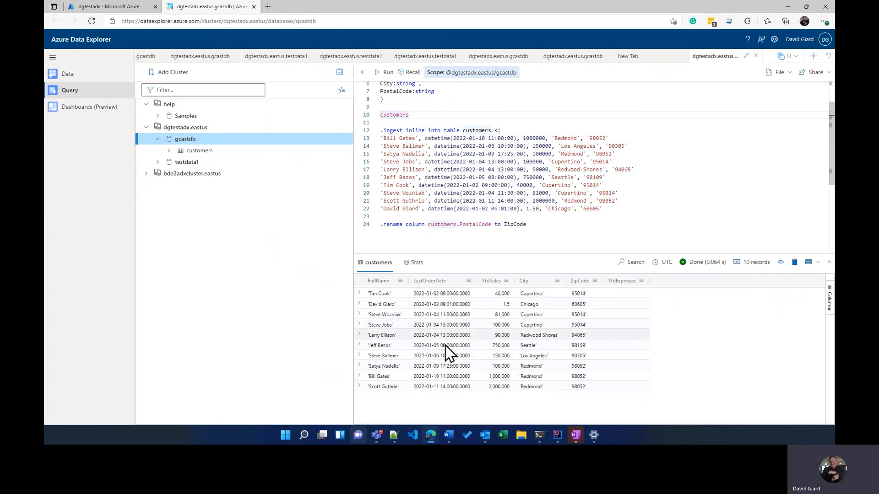
{"action": "mouse_move", "coordinate": [586, 288]}
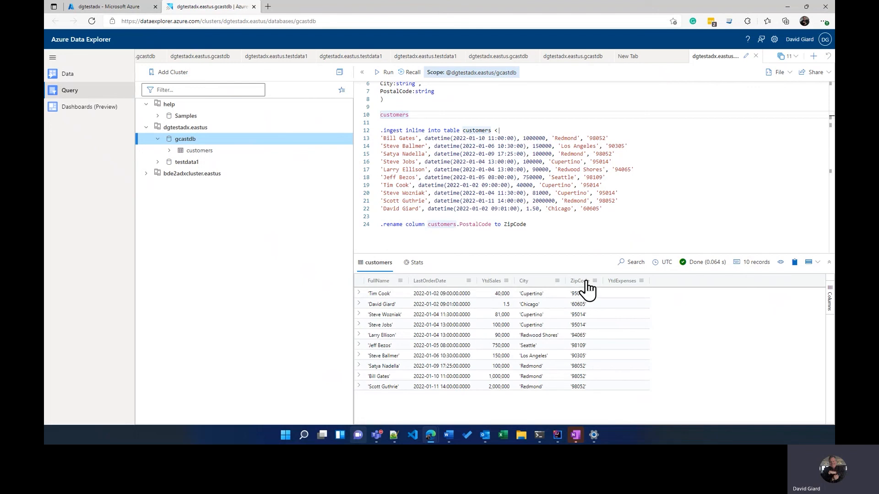
{"action": "mouse_move", "coordinate": [580, 289]}
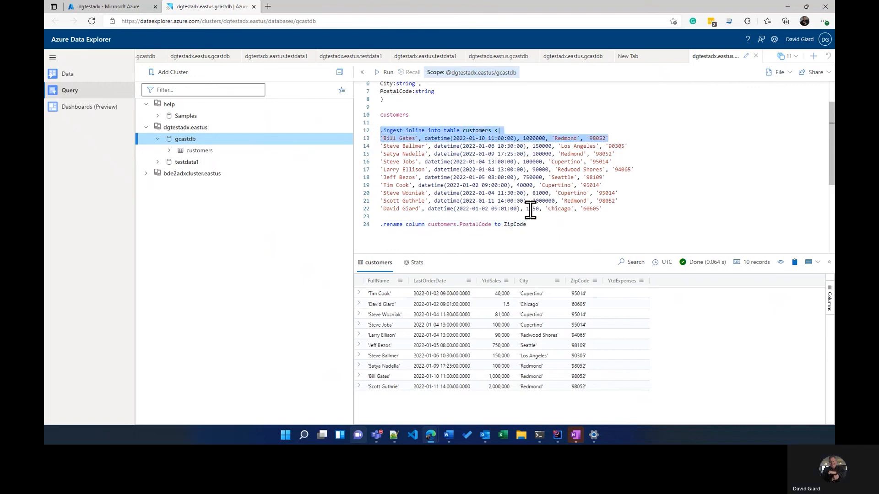
Duplicate the .ingest inline command for Albert Einstein with city 'Bern' and run it.
{"action": "key", "text": "enter"}
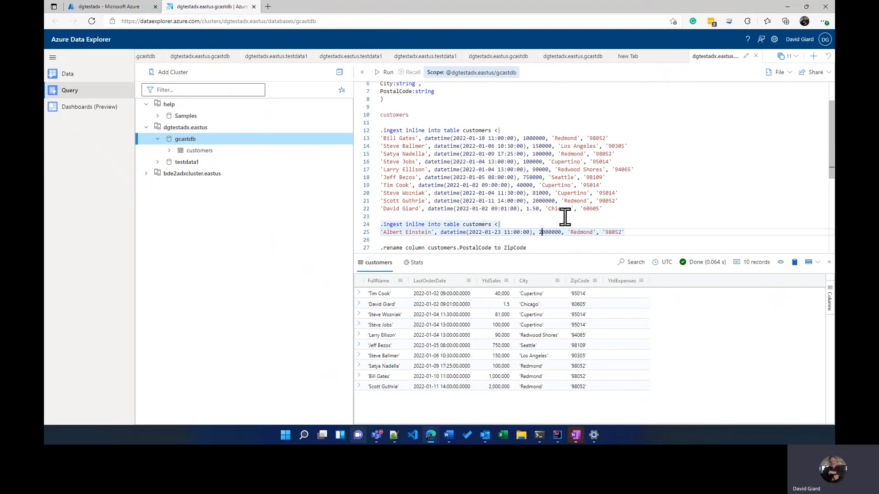
{"action": "double_click", "coordinate": [581, 232]}
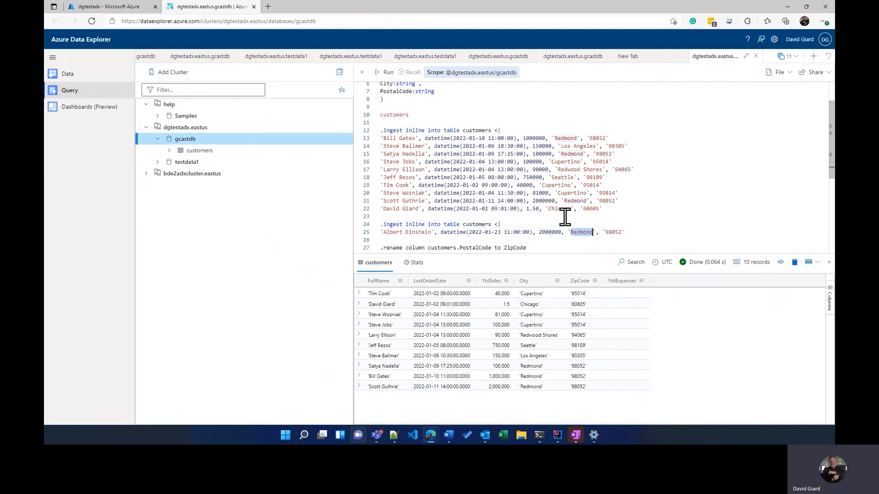
{"action": "type", "text": "Bern"}
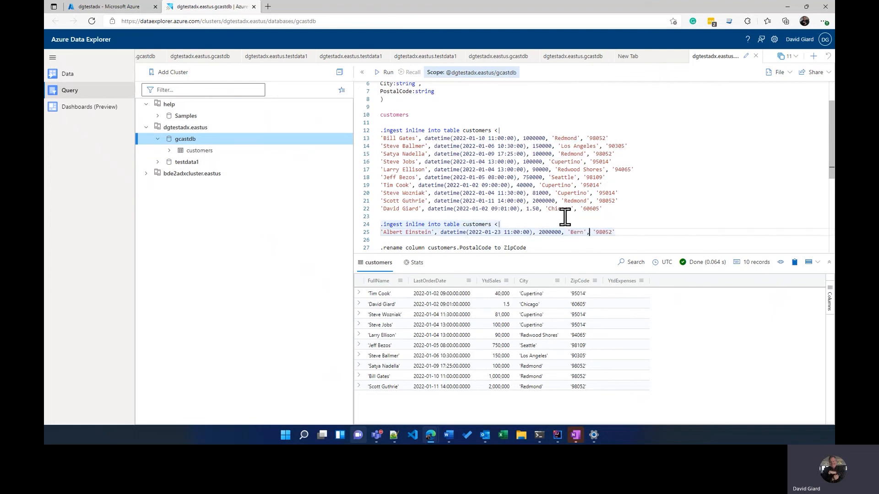
{"action": "double_click", "coordinate": [603, 232]}
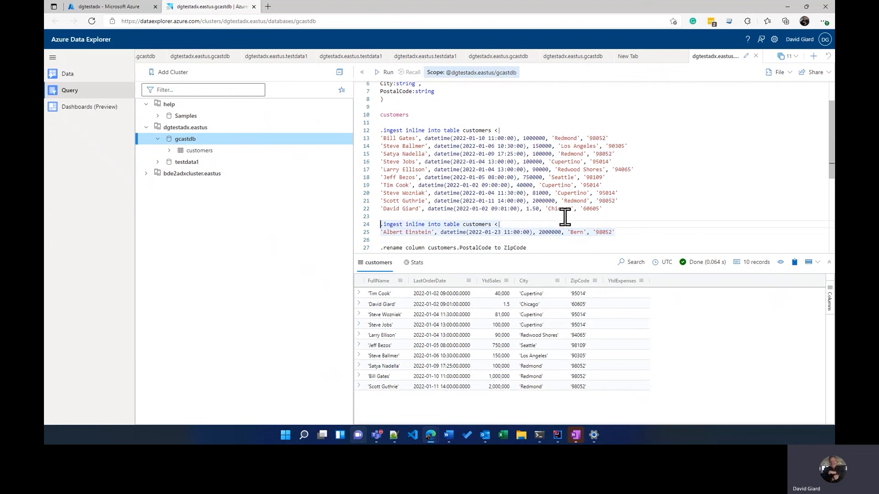
{"action": "left_click", "coordinate": [387, 72]}
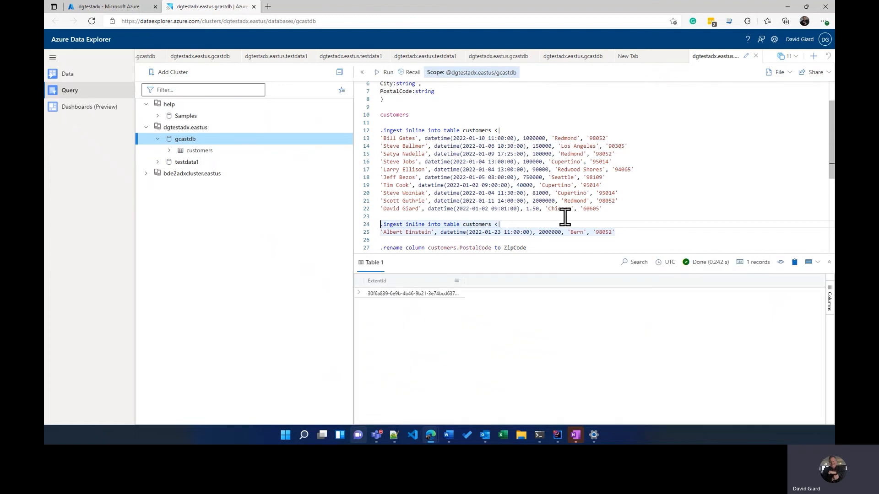
{"action": "mouse_move", "coordinate": [570, 232]}
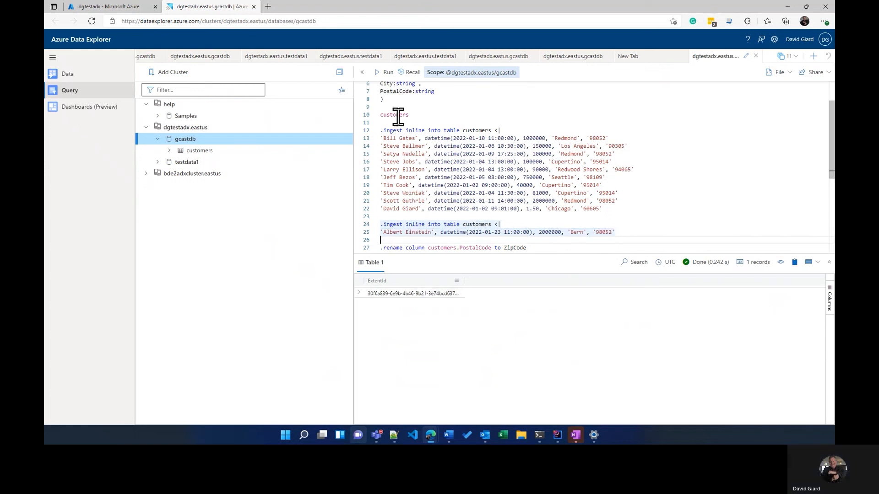
Rerun the customers query and inspect Albert Einstein's new row and zip code.
{"action": "left_click", "coordinate": [387, 72]}
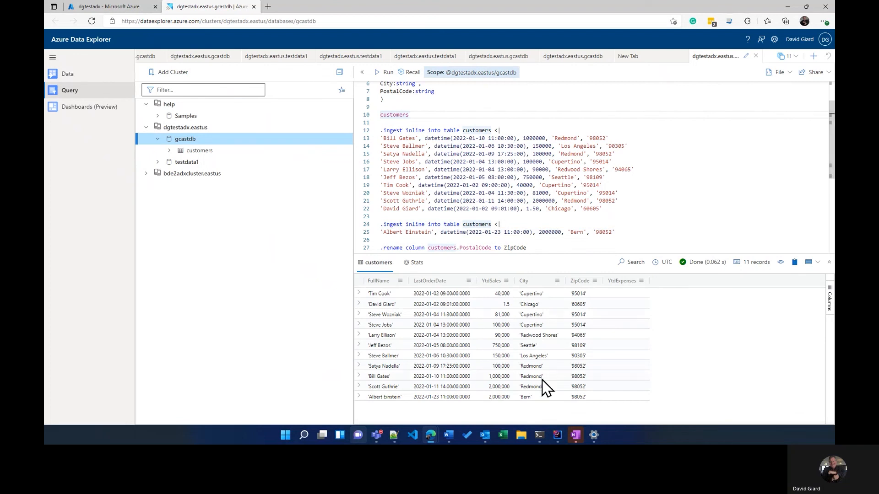
{"action": "left_click", "coordinate": [385, 396]}
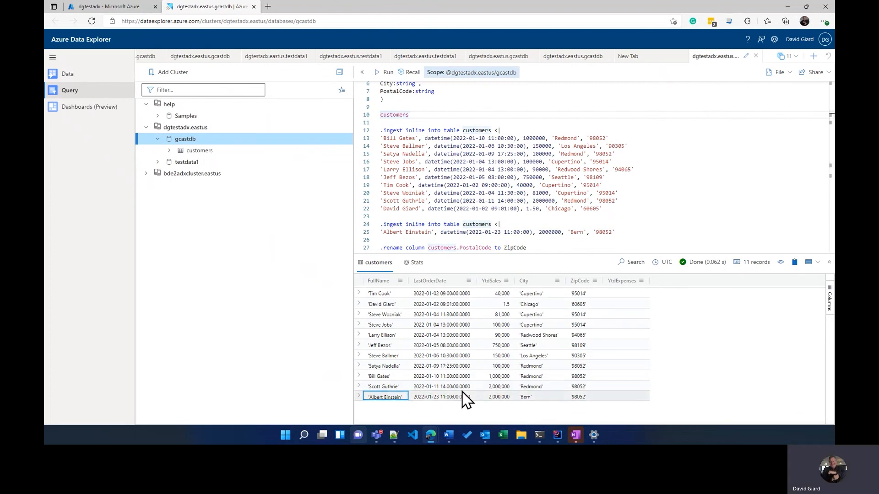
{"action": "left_click", "coordinate": [583, 397]}
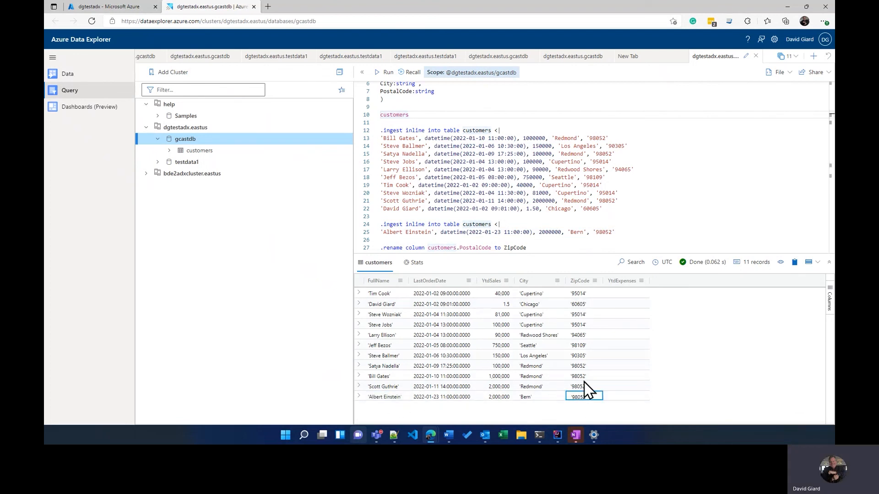